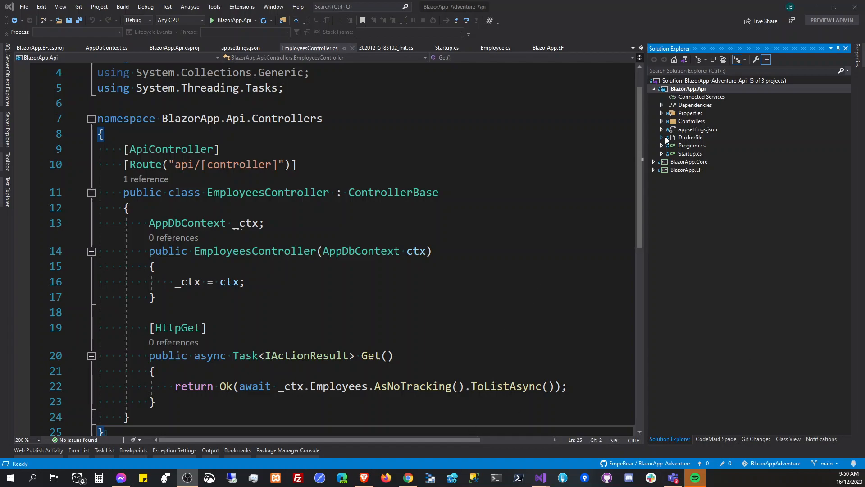
mouse_move(672, 112)
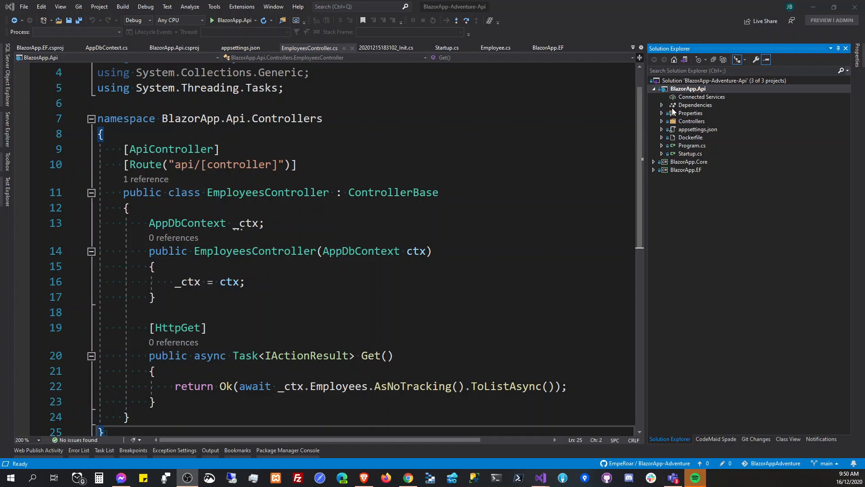
Expand the BlazorApp.Core project to show its Dependencies and Employee.cs
click(654, 161)
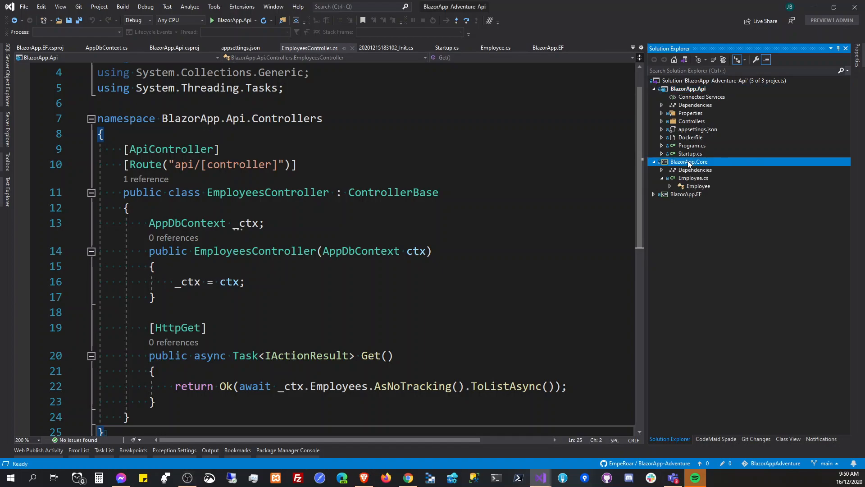
Add a new class file named Test to the BlazorApp.Core project
right_click(688, 161)
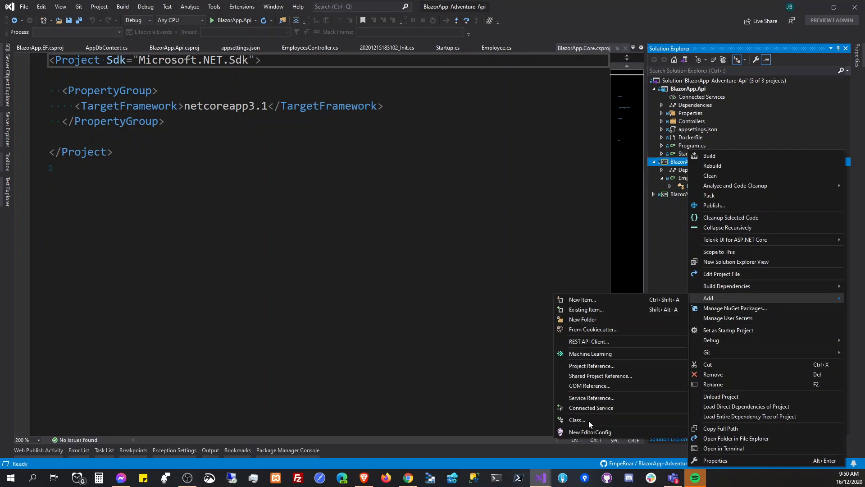
click(581, 299)
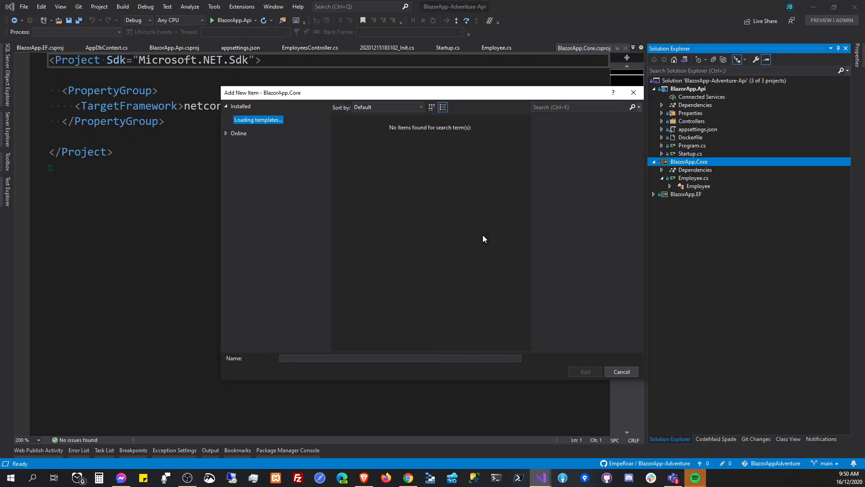
mouse_move(298, 175)
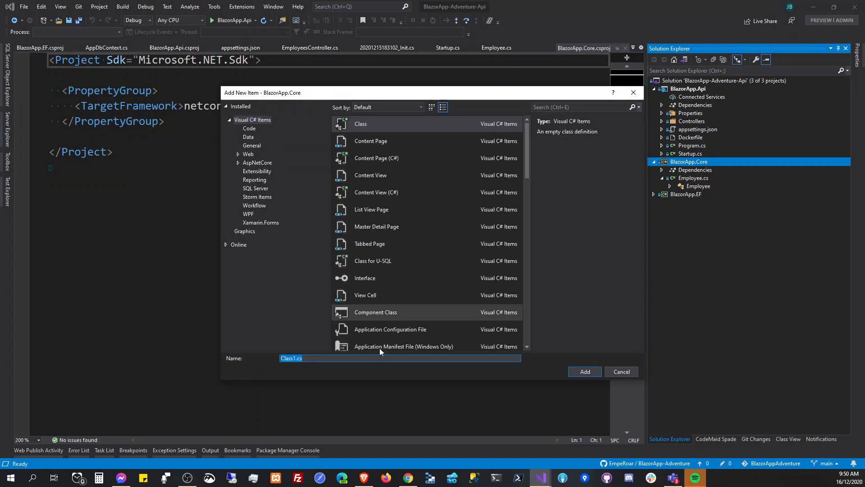
text(Test)
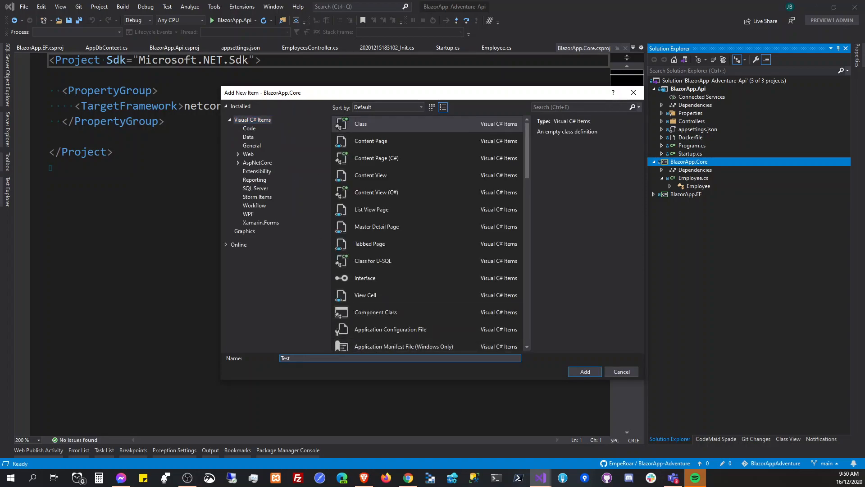
click(621, 371)
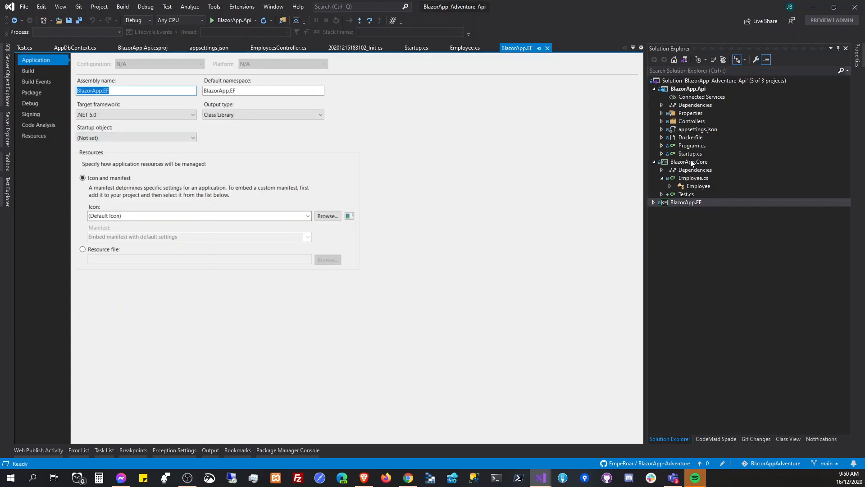
Review BlazorApp.Core's project file targeting net5.0 and select the new Test.cs
double_click(688, 161)
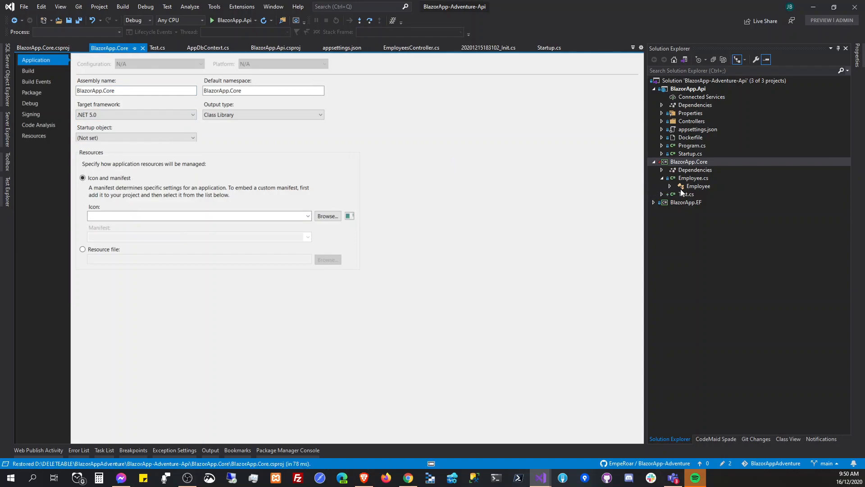
click(43, 48)
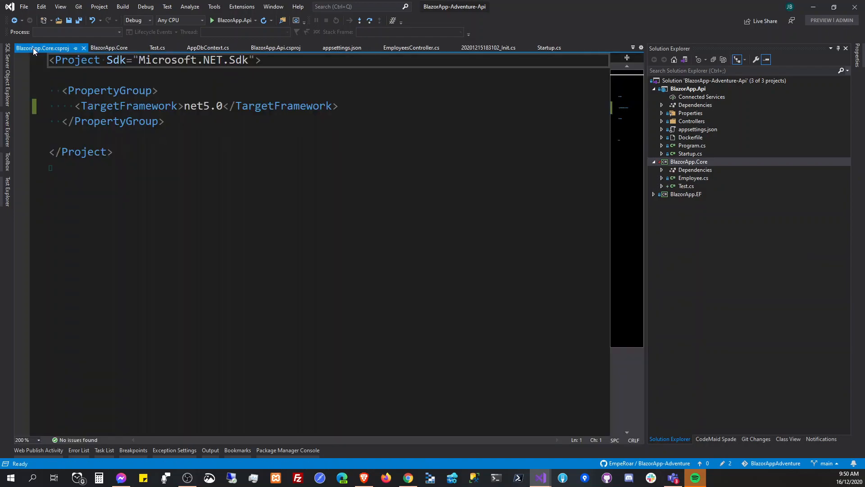
click(686, 185)
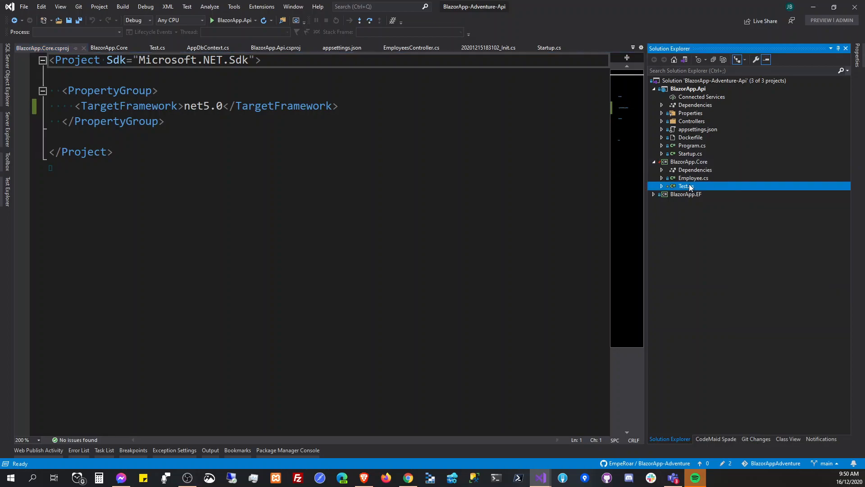
Make the Test class public and give it a public int ID auto-property
double_click(684, 186)
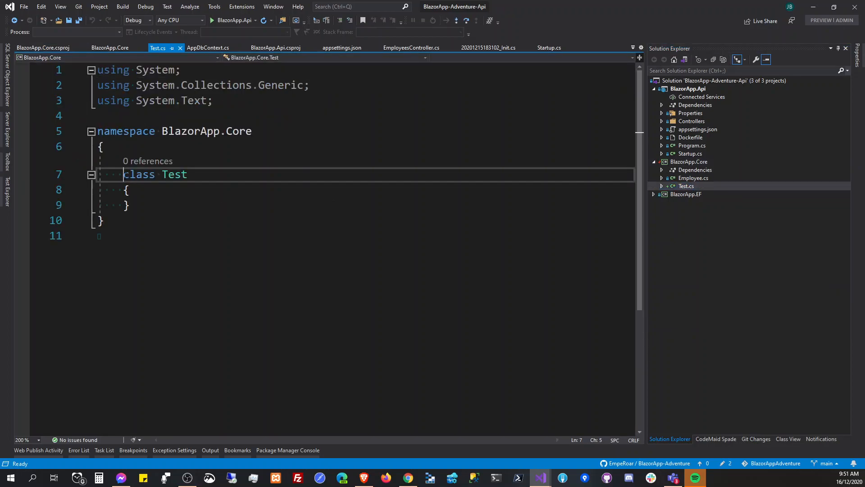
text(public)
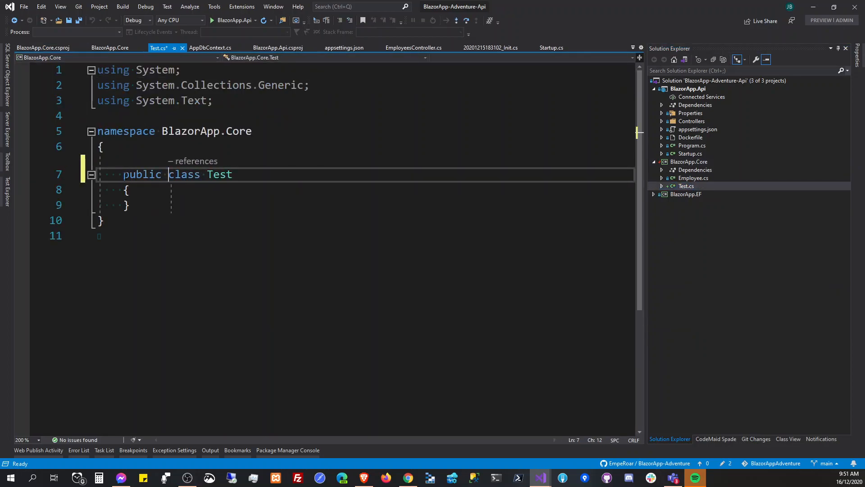
text(pub)
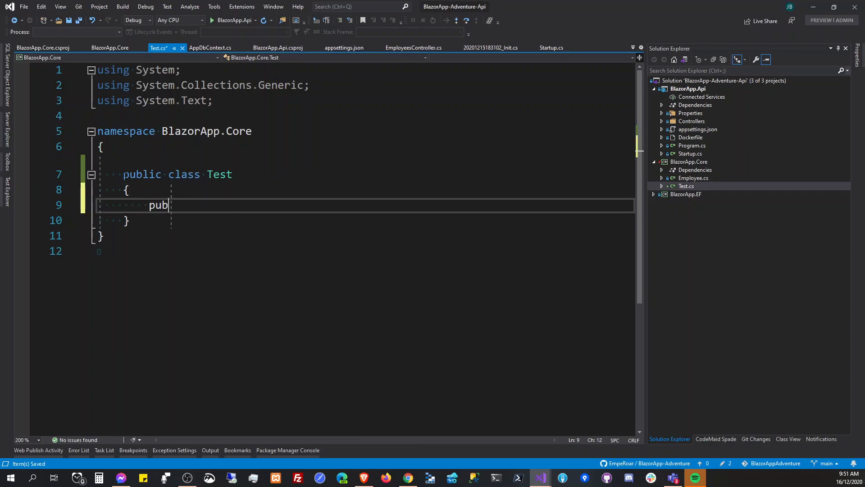
text(lic int ID)
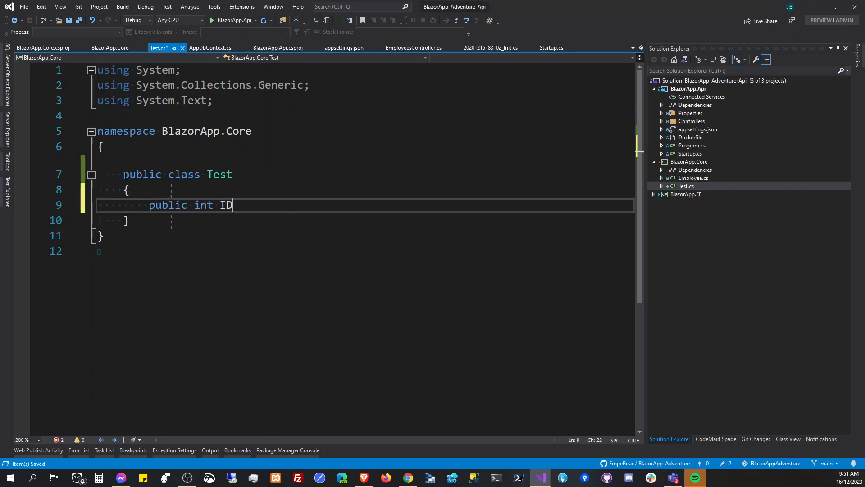
text({ get; set; })
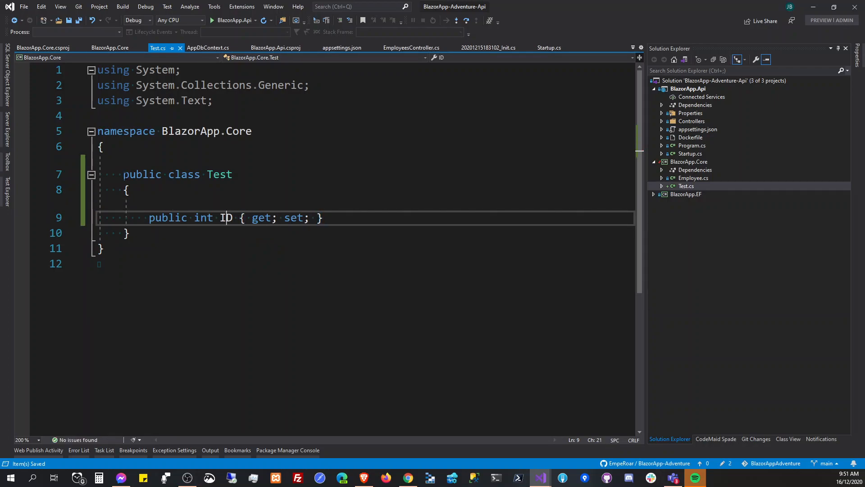
Add public string Name and string Value auto-properties to the Test class
text(public)
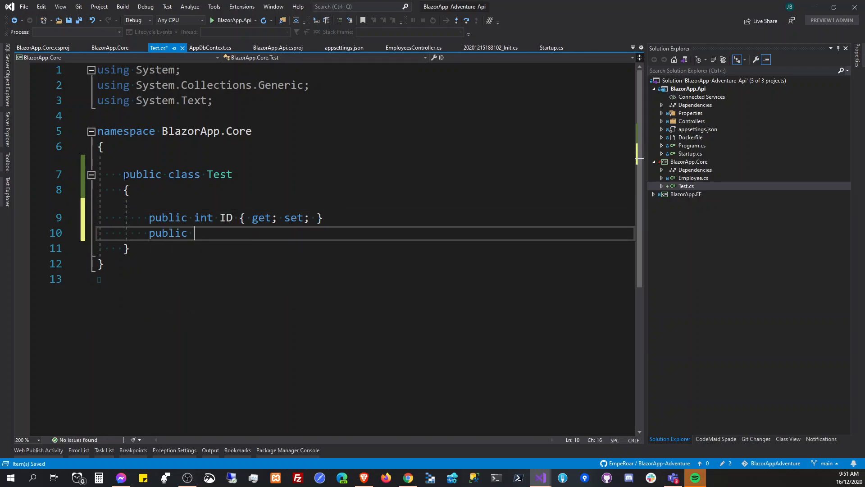
text(string)
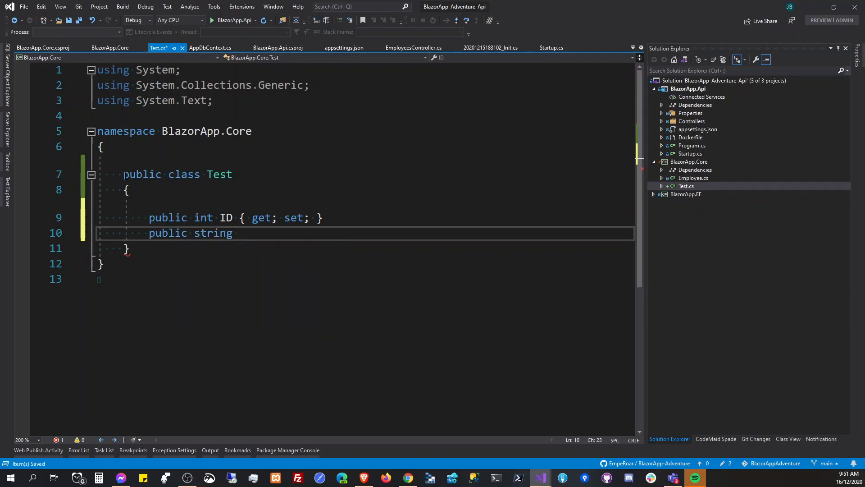
text(Name)
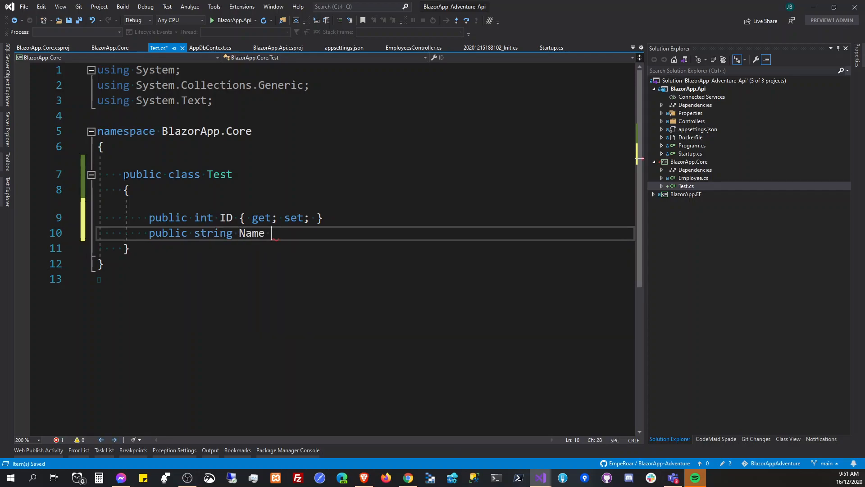
text({ get; set; })
text(public)
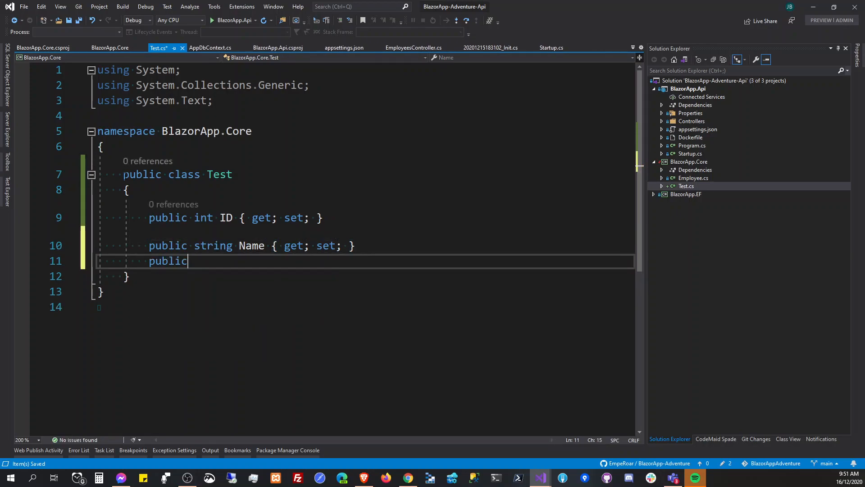
text(string Val)
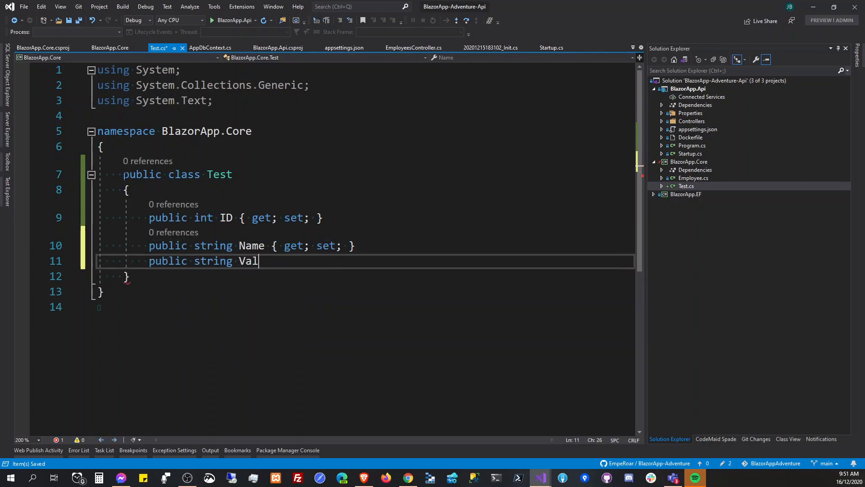
text(ue { get; set; })
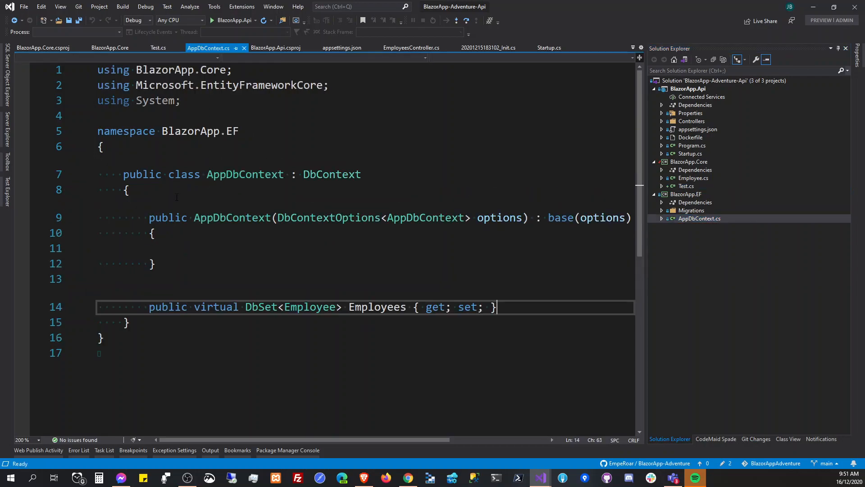
Add a DbSet<Test> Test property beside Employees in AppDbContext, then show EmployeesController
key(enter)
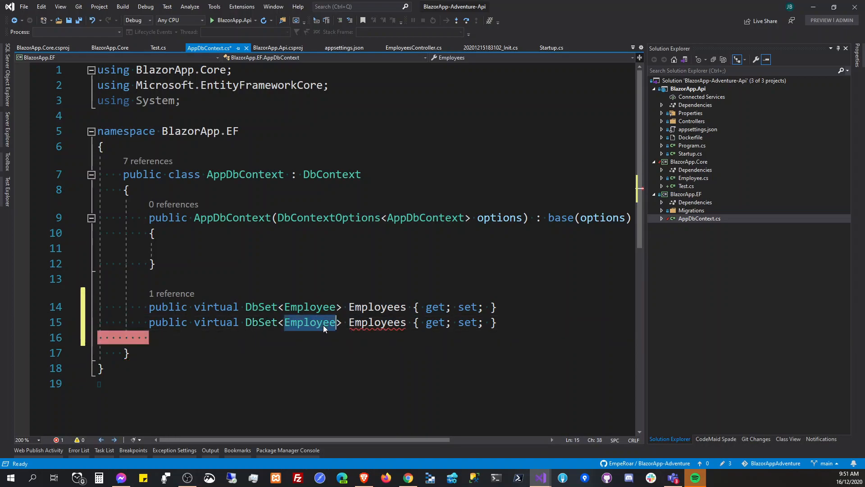
text(Test)
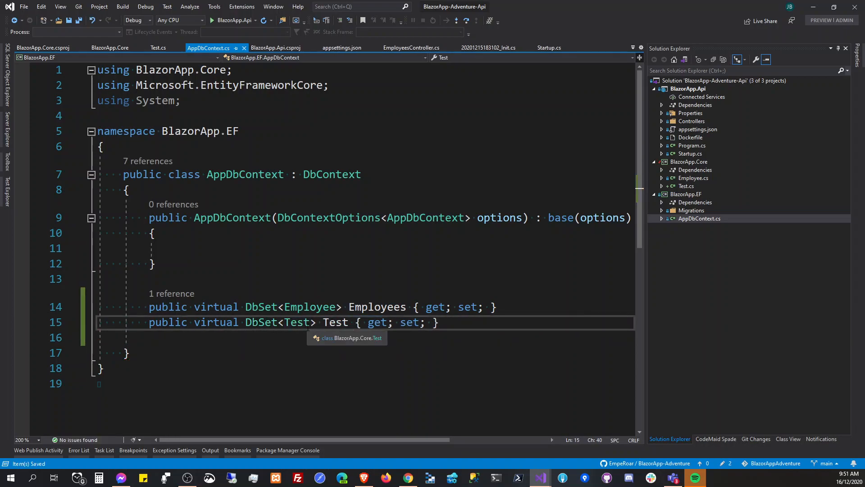
double_click(334, 322)
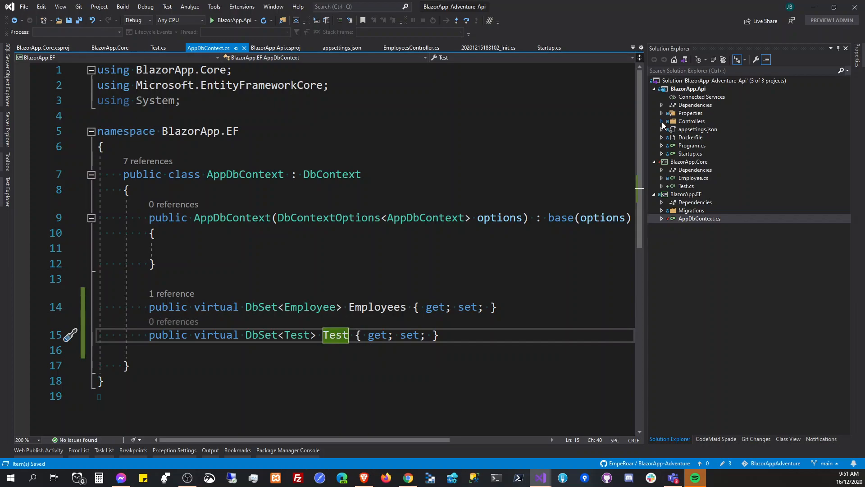
click(411, 48)
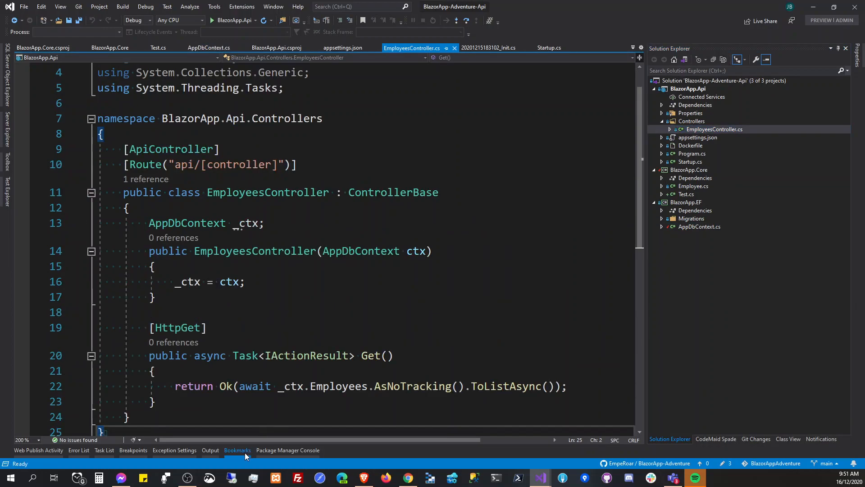
click(288, 450)
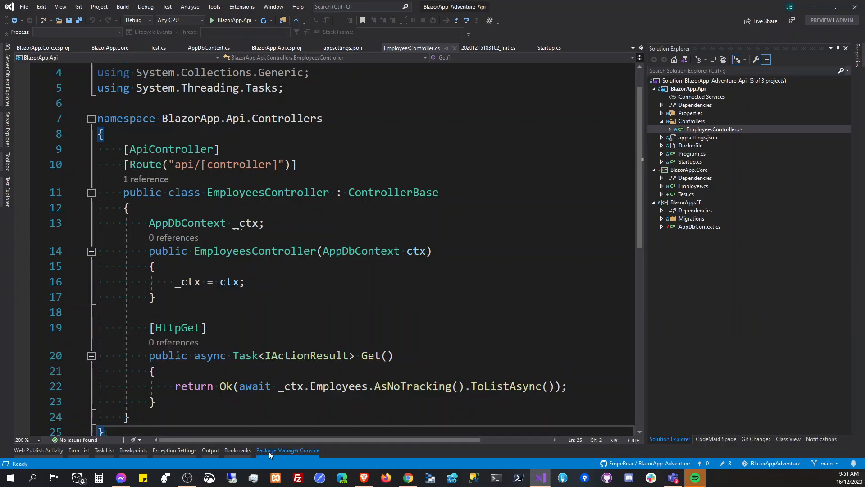
Generate the AddTest migration with add-migration AddTest in Package Manager Console
click(286, 449)
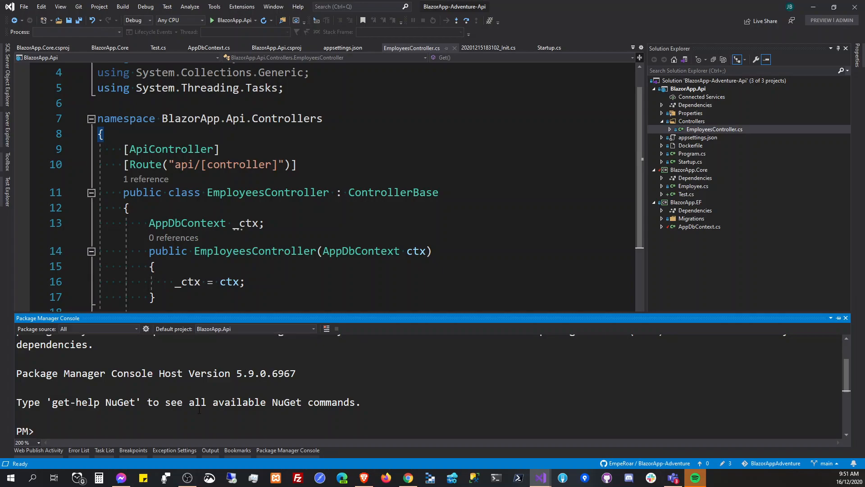
text(a)
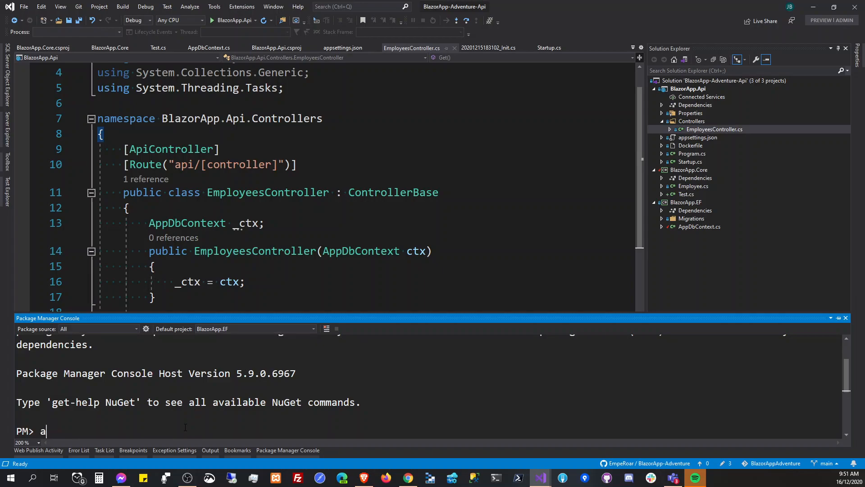
text(dd-migration)
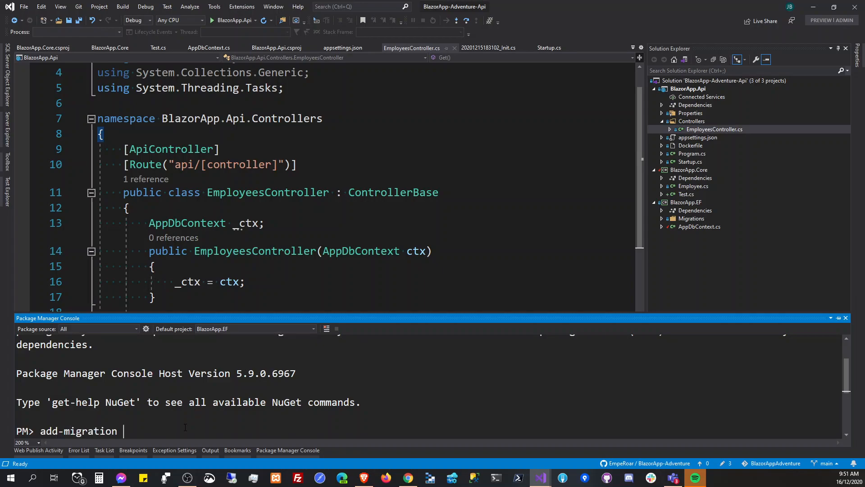
text(AddTest)
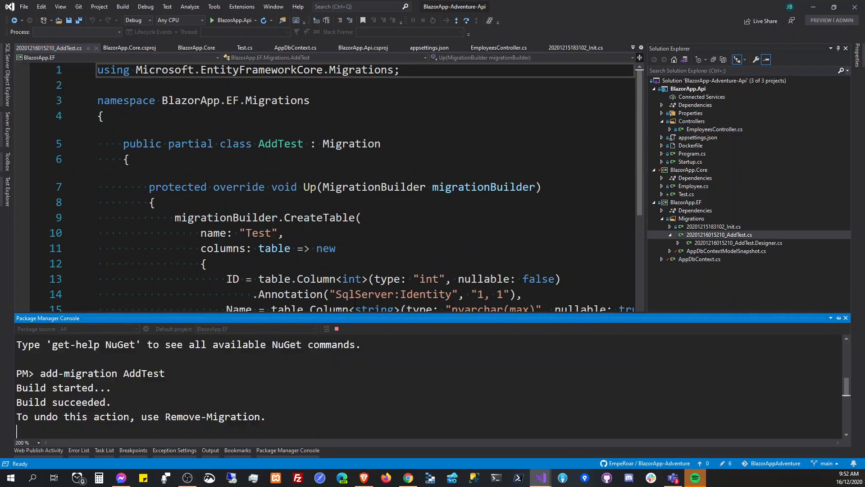
Clear the Package Manager Console output and begin the update-database command
click(349, 449)
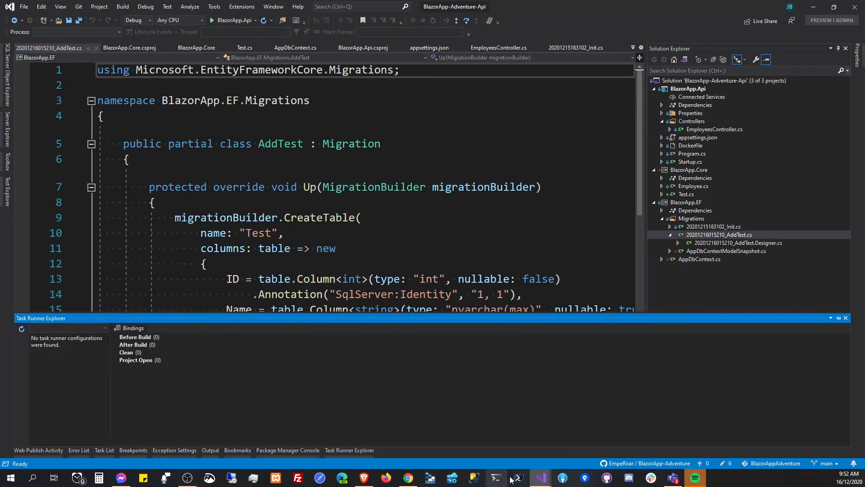
click(287, 449)
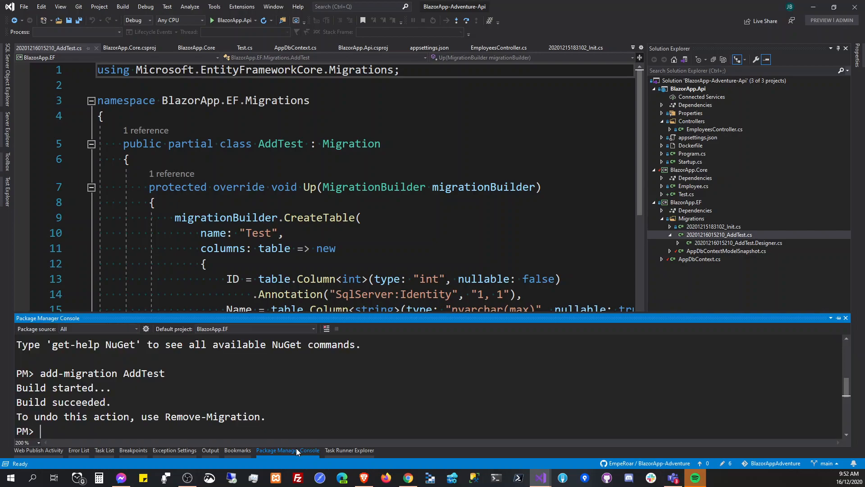
text(ipcon)
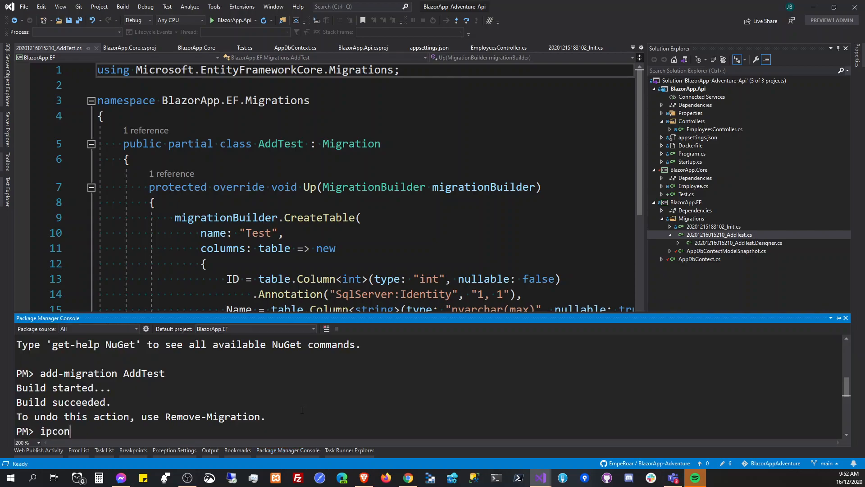
key(Return)
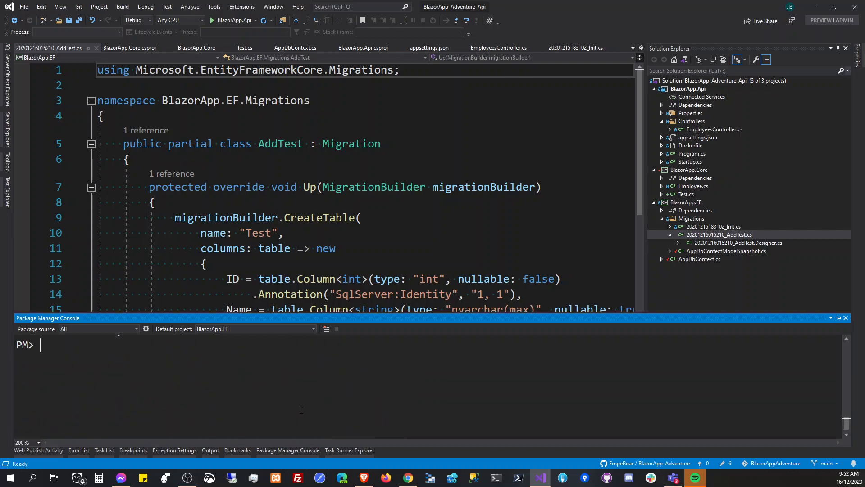
text(upd)
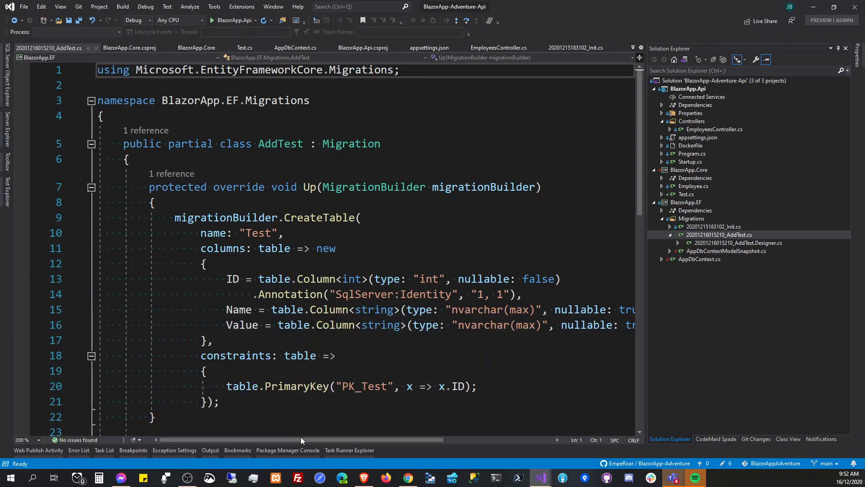
Run update-database and read the SQL Server connection error in the console
click(287, 450)
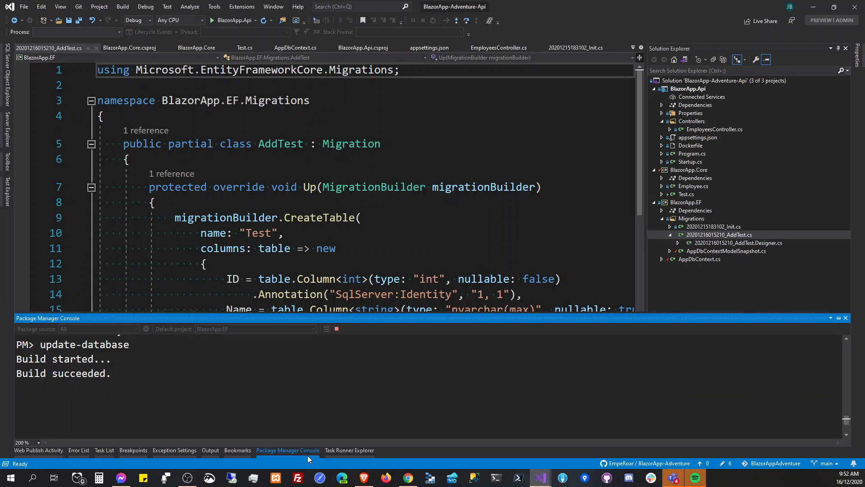
scroll(down, 3)
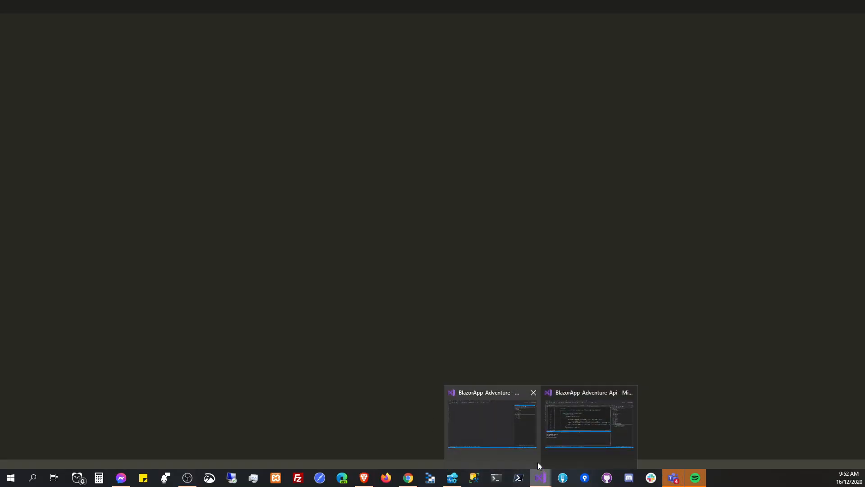
click(589, 421)
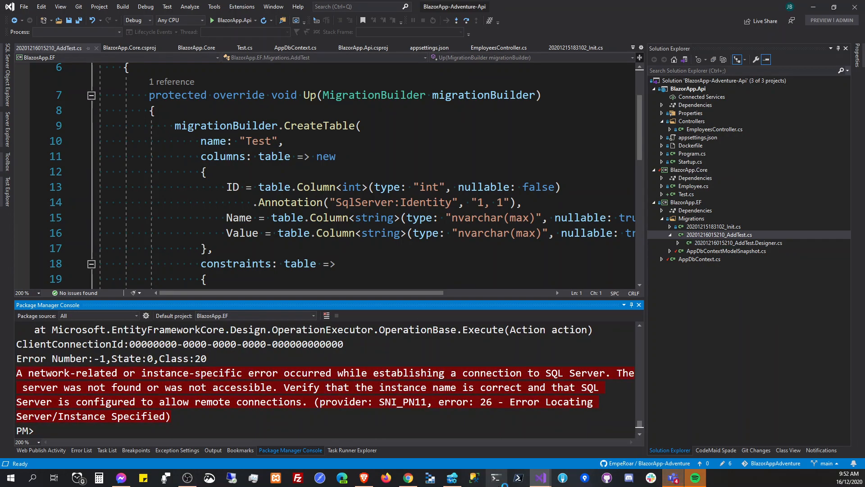
mouse_move(689, 152)
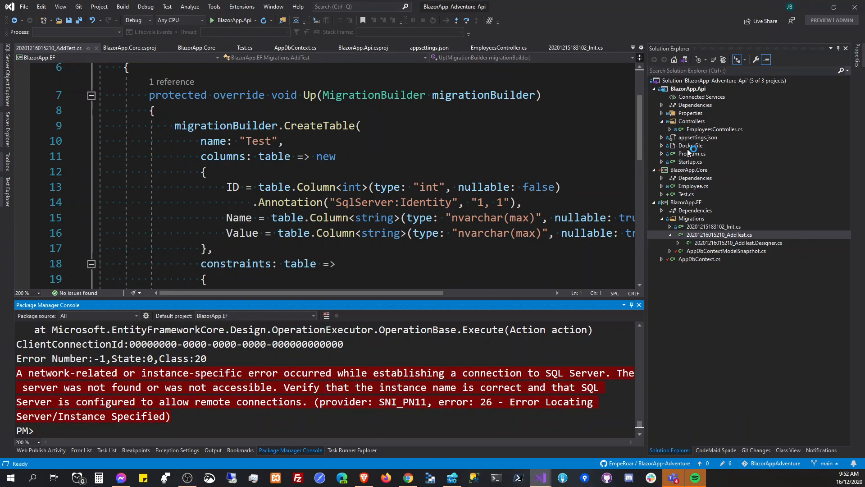
Inspect the connection strings in appsettings.json, then switch to Azure Data Studio
click(697, 137)
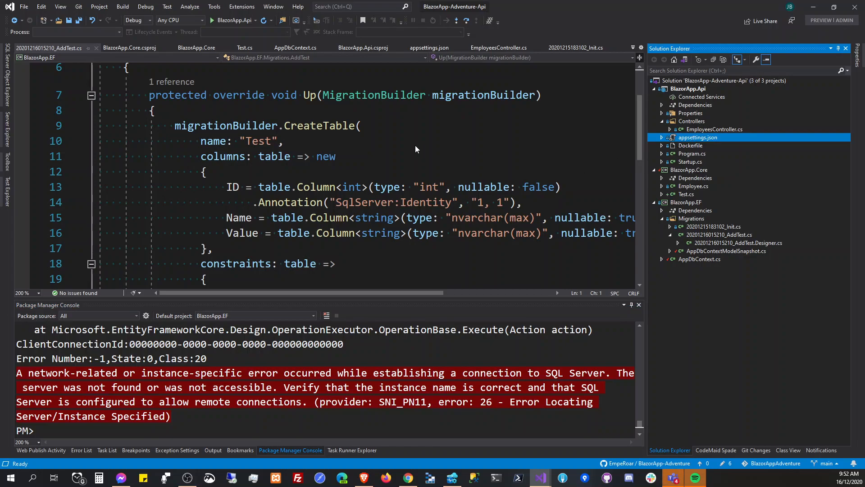
click(429, 48)
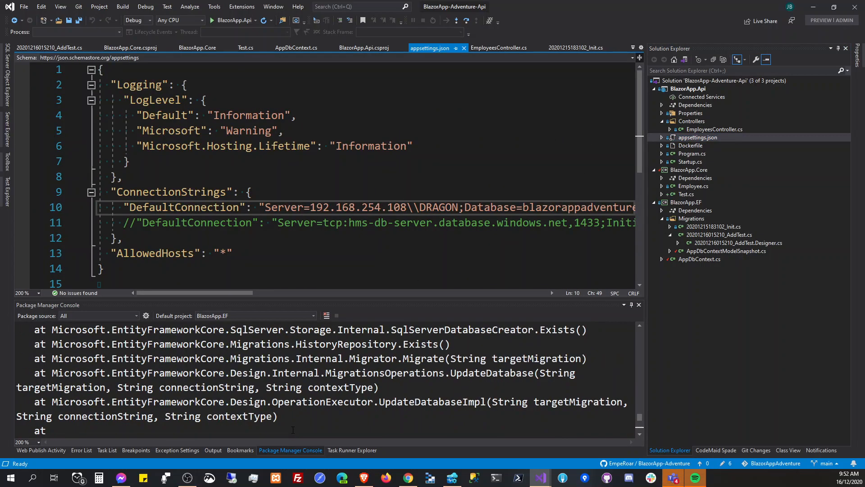
click(250, 191)
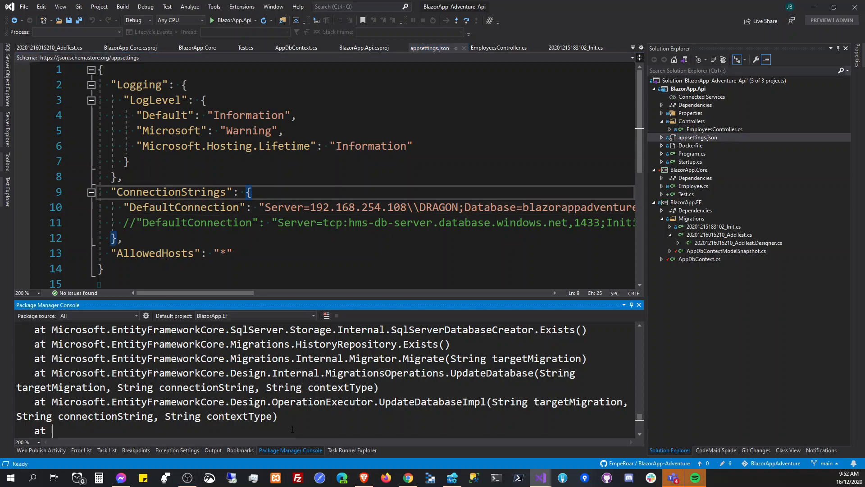
scroll(down, 3)
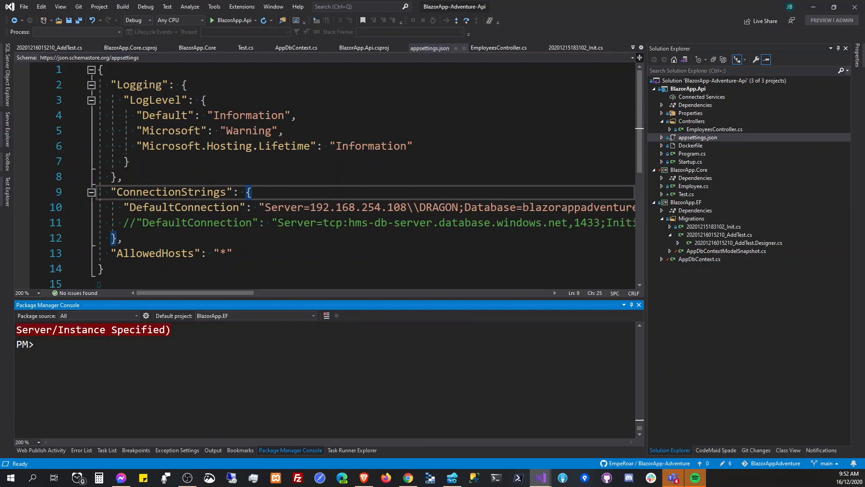
click(451, 477)
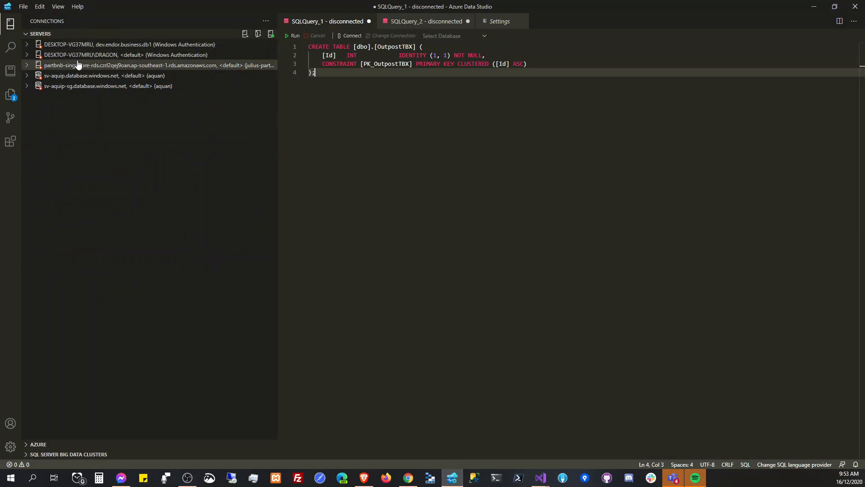
Look up and copy the DESKTOP-VG37MRU\DRAGON server name from its connection details
right_click(77, 65)
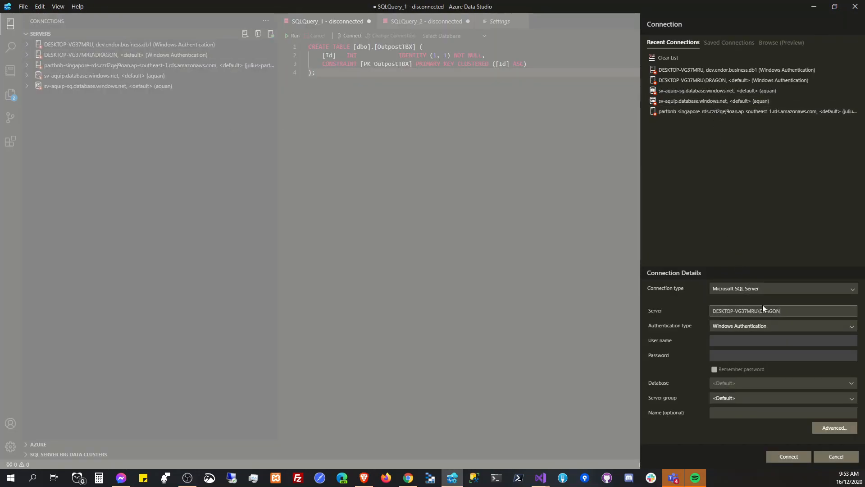
click(539, 477)
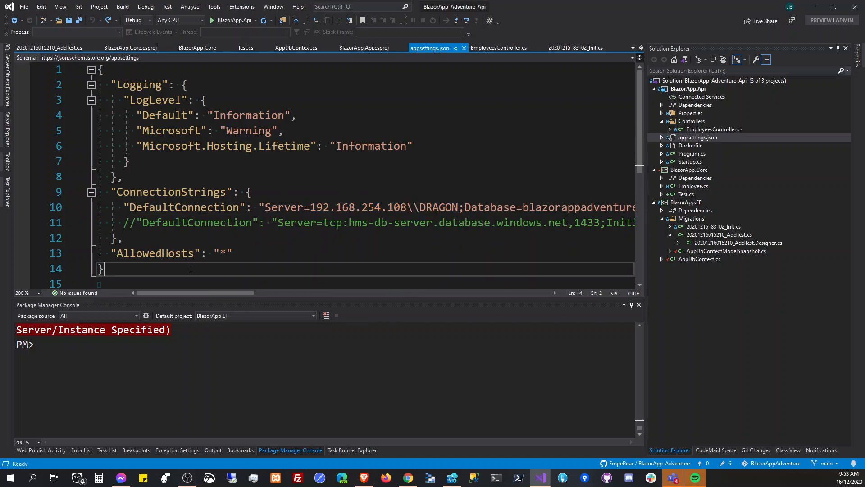
Point DefaultConnection at DESKTOP-VG37MRU\DRAGON and run update-database to completion
text(DESKTOP-VG37MRU\DRAGON)
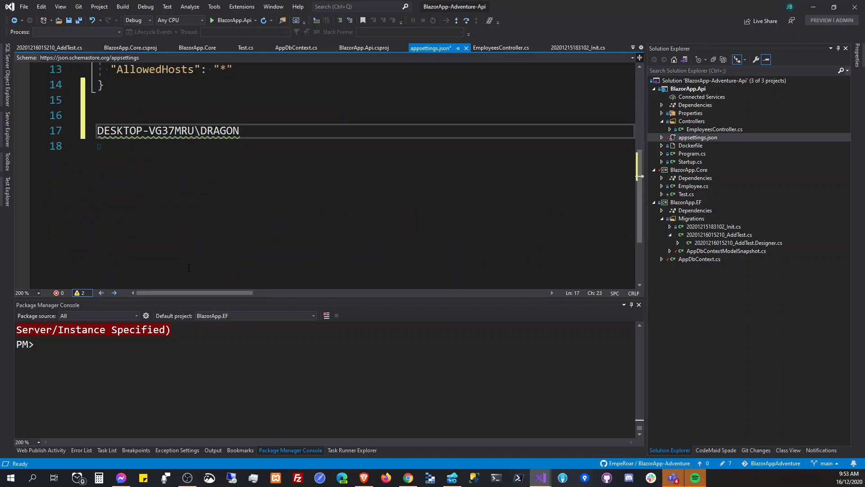
click(195, 130)
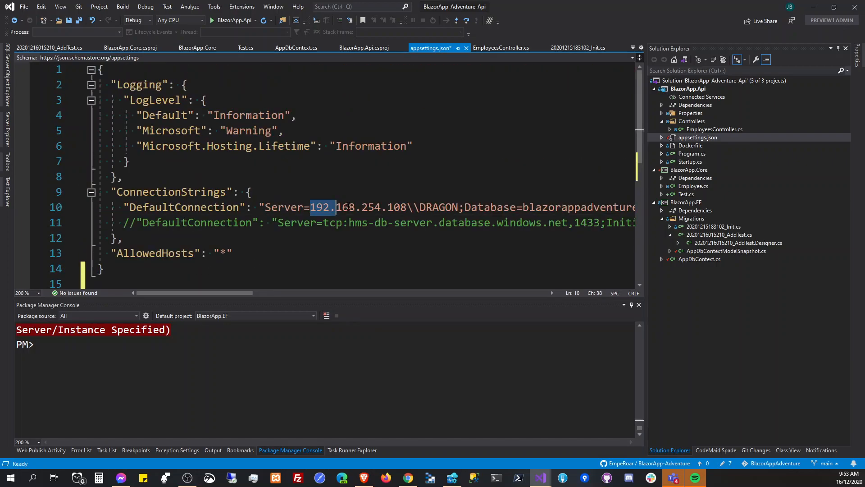
text(DESKTOP-VG37MRU)
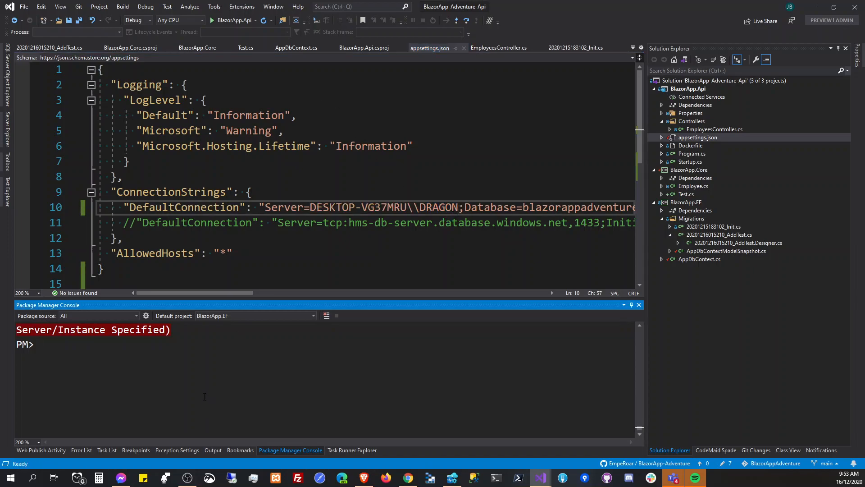
text(update-database)
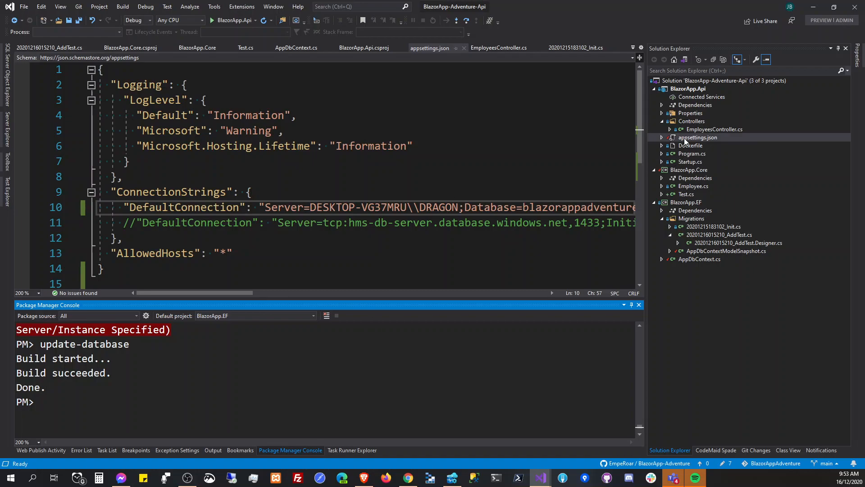
Add a new class file named TestController.cs to the Controllers folder
right_click(691, 121)
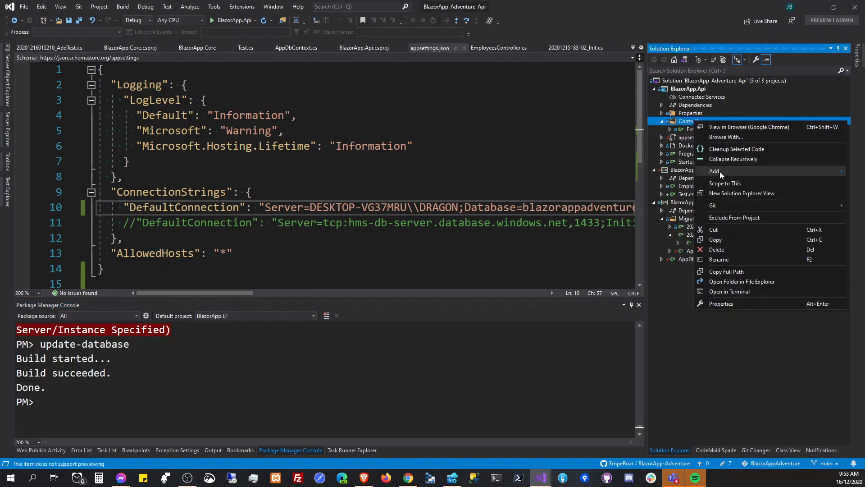
click(715, 171)
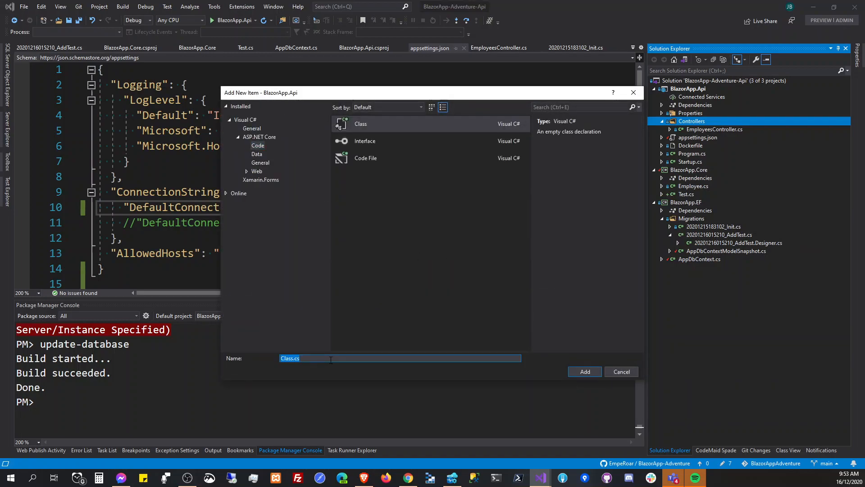
text(TestControll)
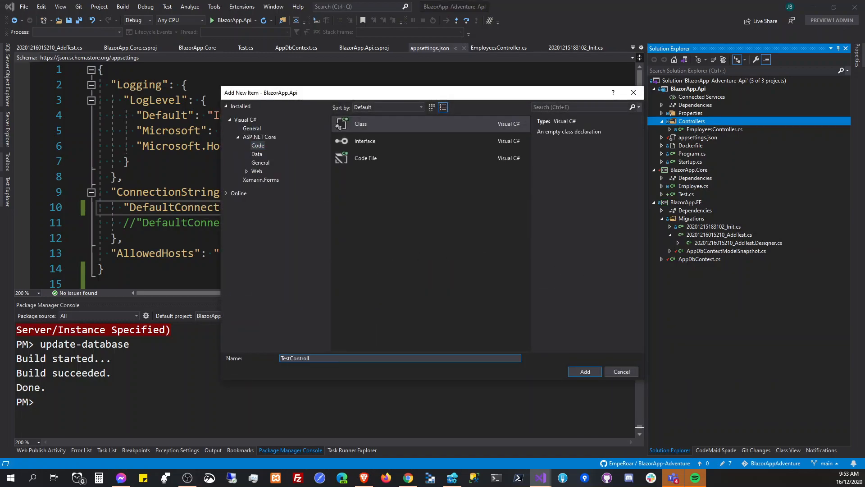
click(584, 371)
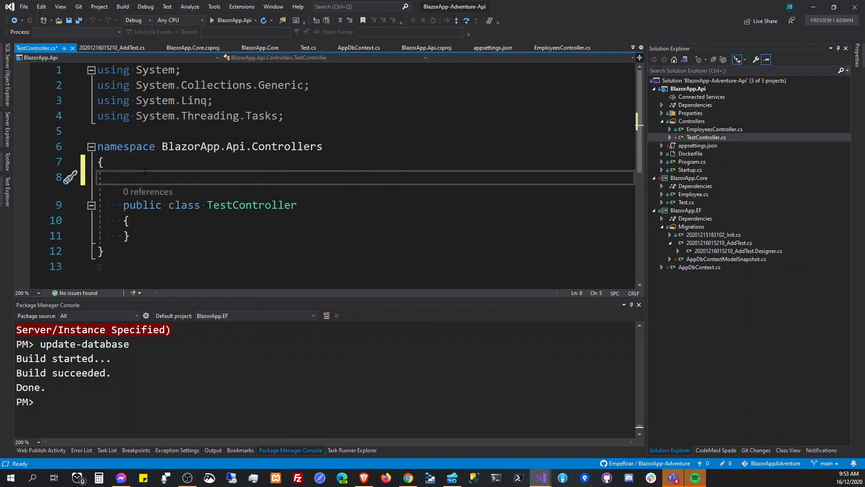
Mark TestController with [ApiController] and api/[controller] route, deriving from ControllerBase
text([ApiCont])
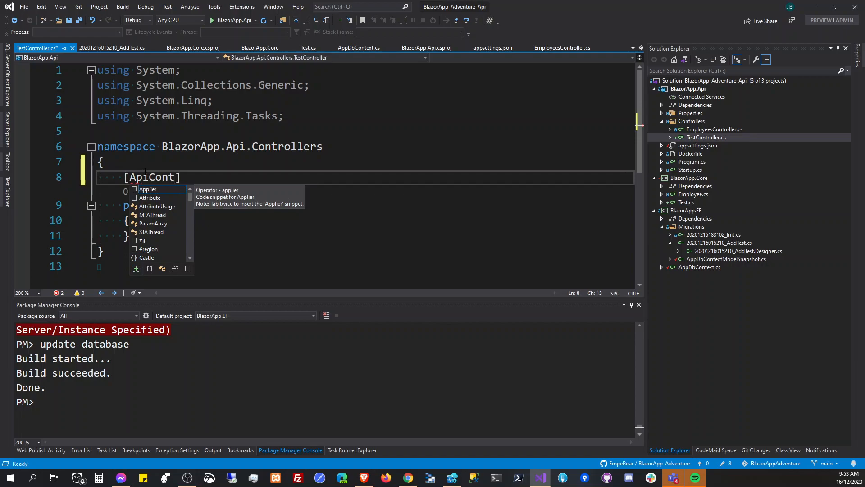
text(roller)
text([Route("api/)
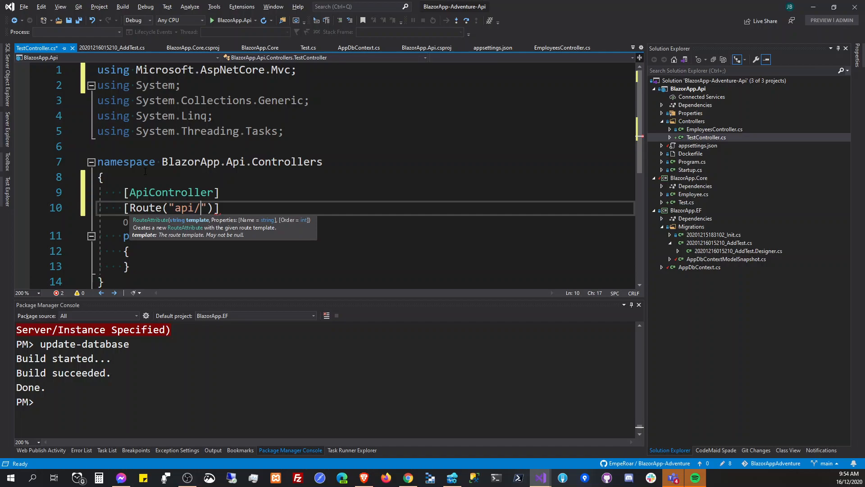
text([control)
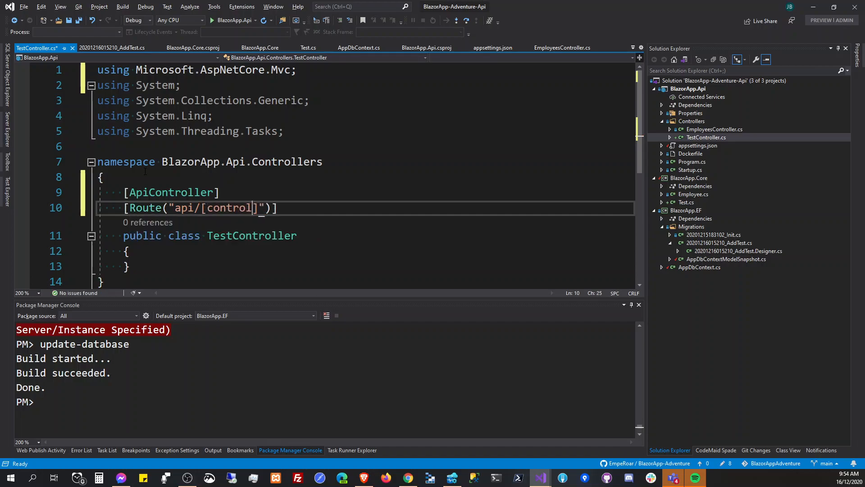
text(: COtn)
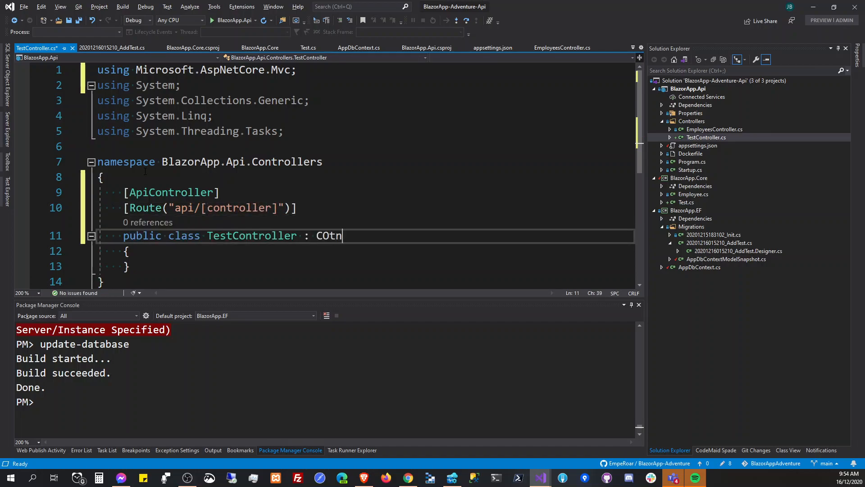
key(Backspace)
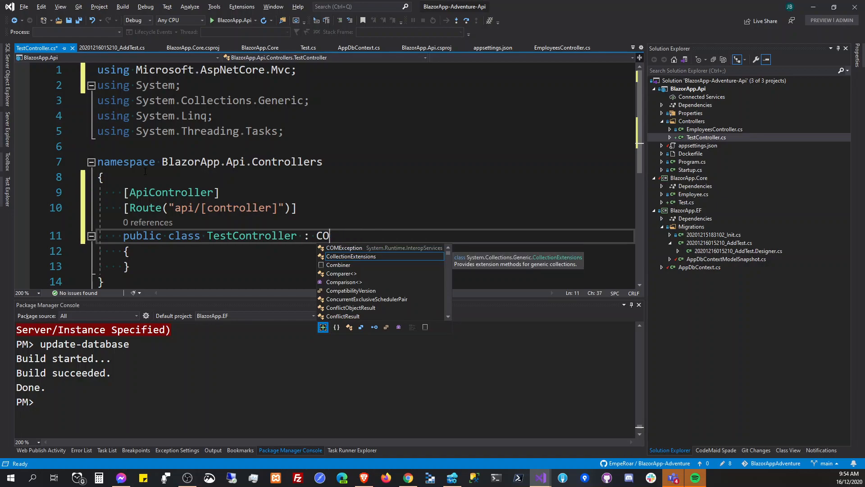
text(ntrollerBase)
text(public)
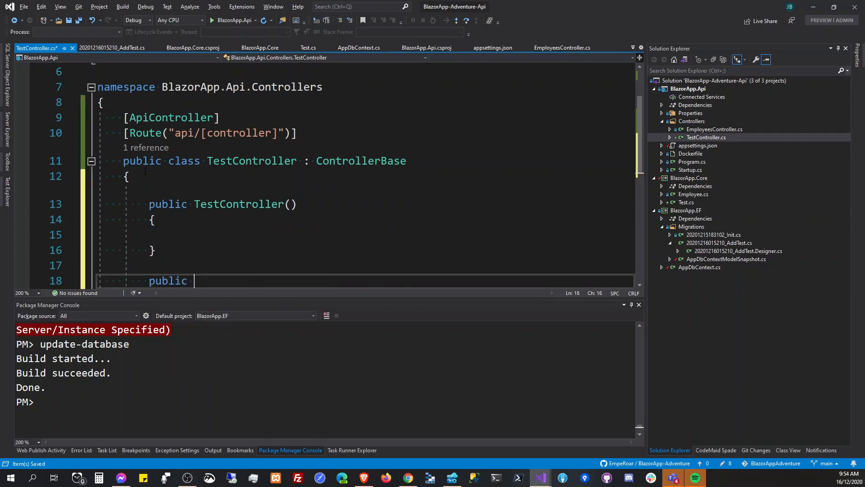
Add an empty public async Task<IActionResult> Get() method below the constructor
text(async)
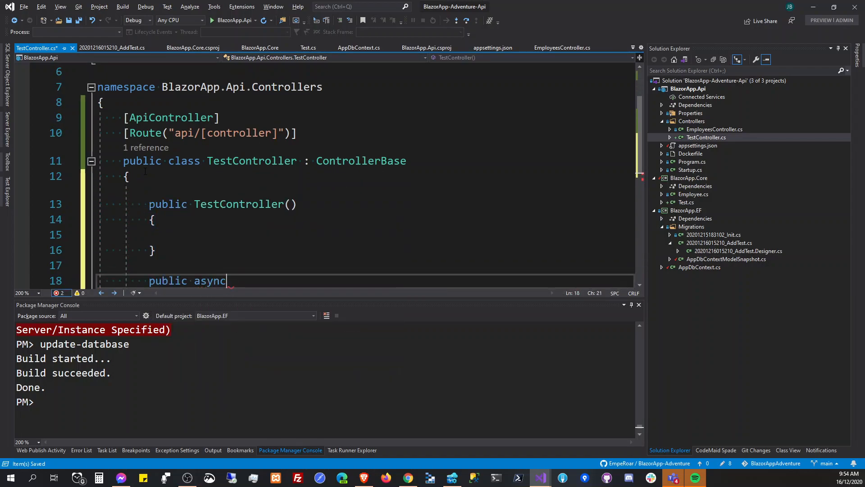
text(Task<>)
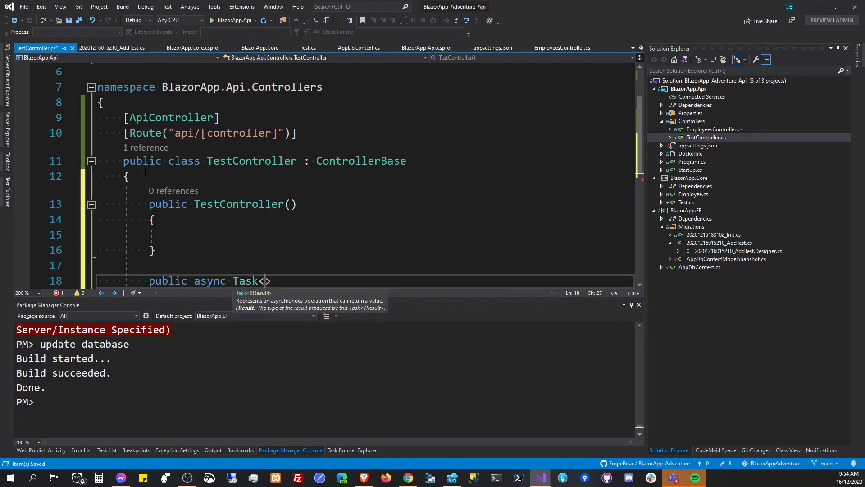
text(IActionResult)
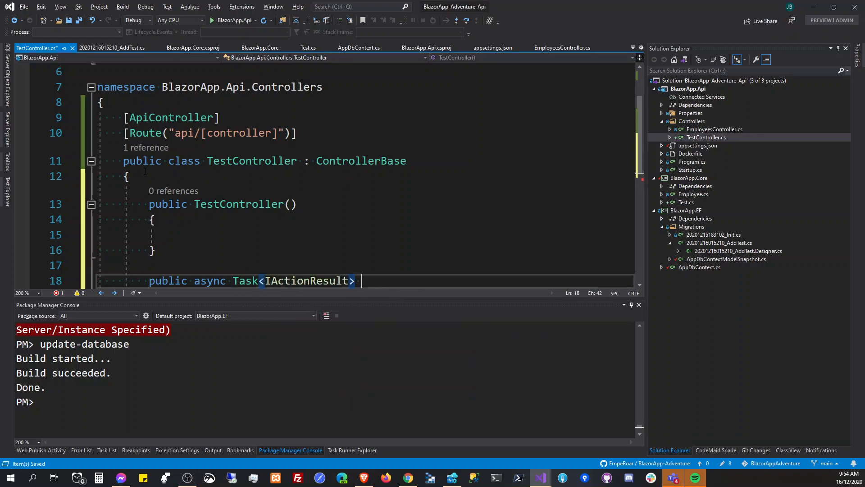
text(Get())
text([)
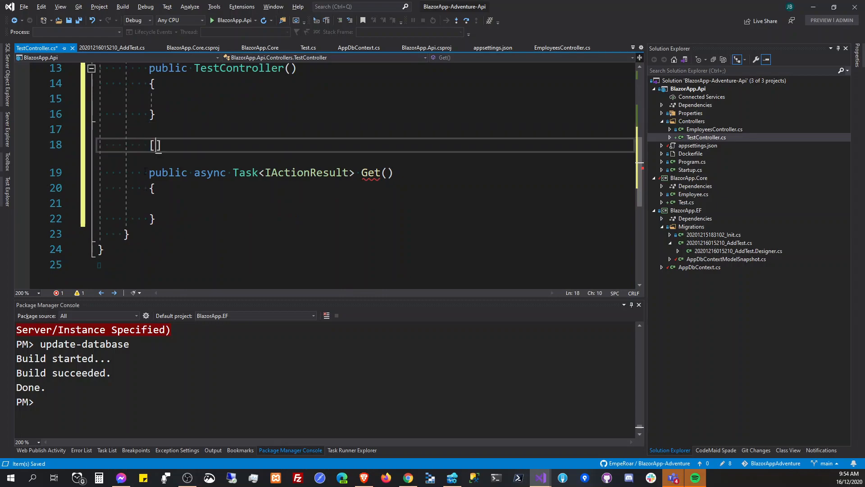
Mark the action [HttpPost] and rename it from Get to Create
text(HttpGet)
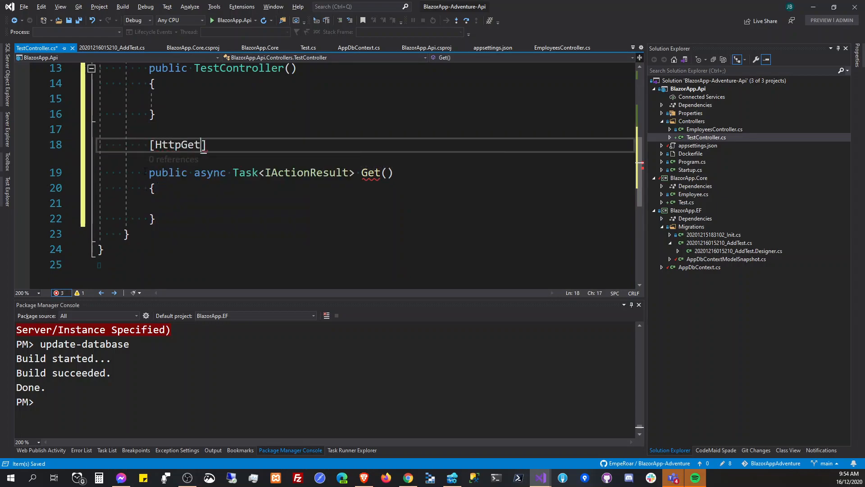
double_click(178, 144)
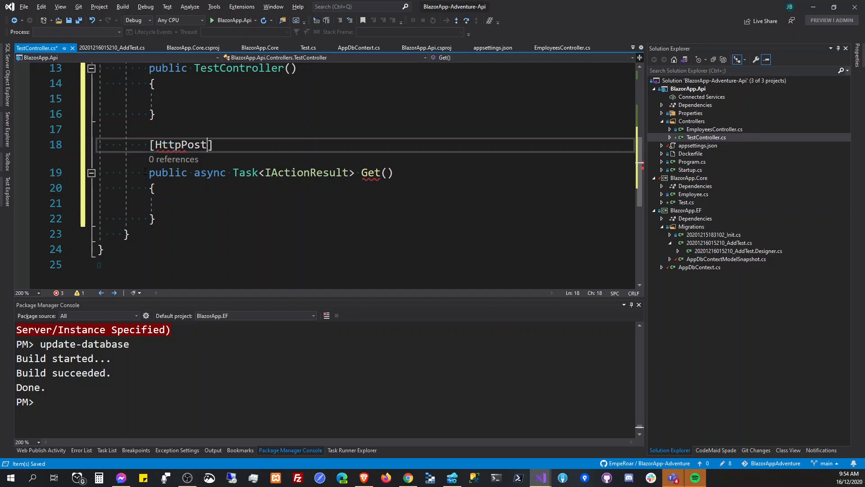
click(386, 172)
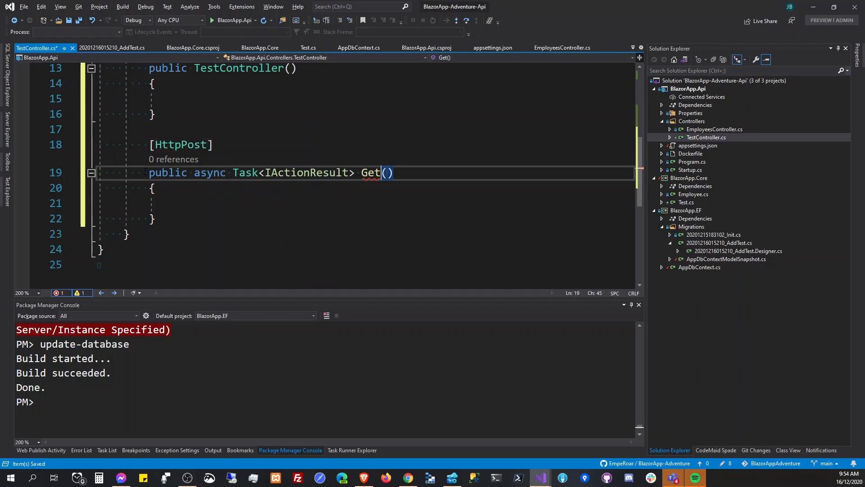
text(Create)
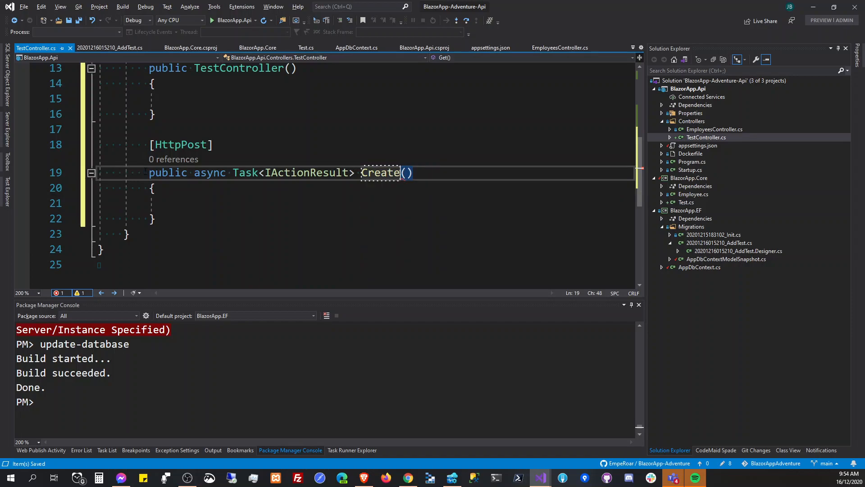
Have Create return Ok(); then begin a class-level field declaration with 'App'
text(return)
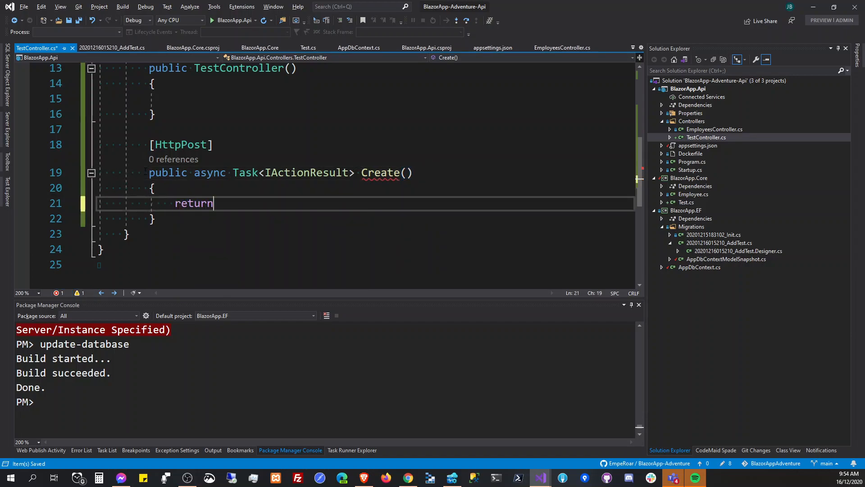
text(Ok();)
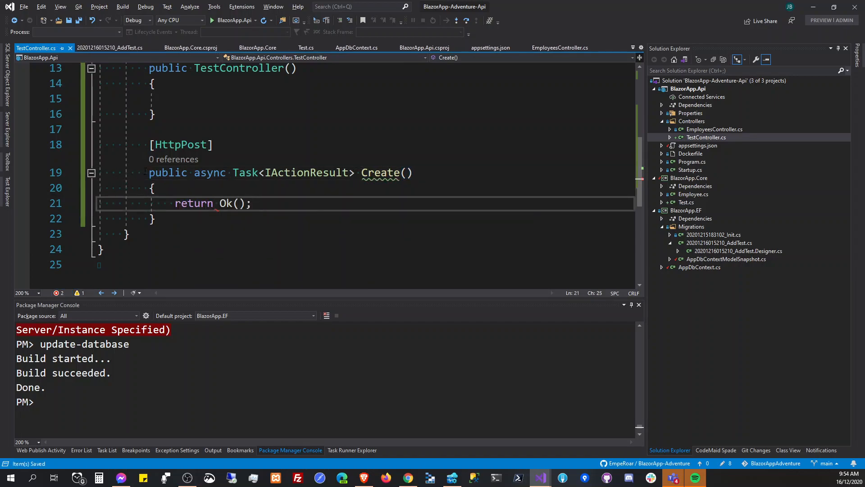
double_click(193, 203)
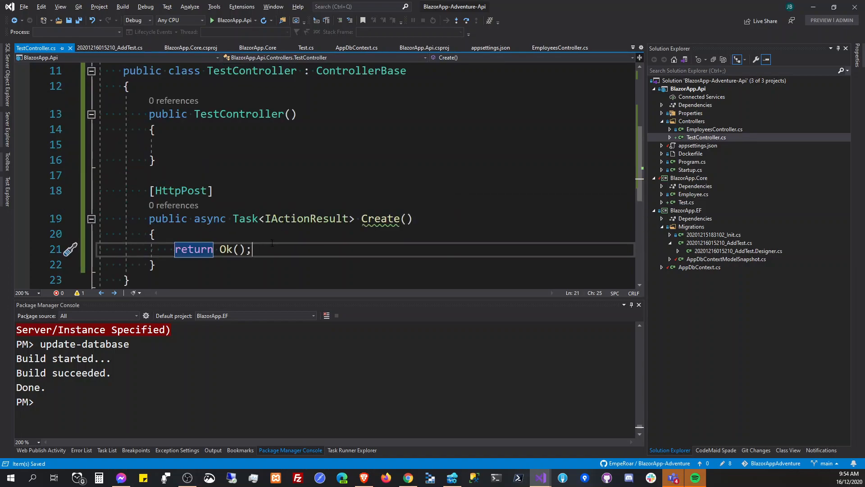
scroll(down, 3)
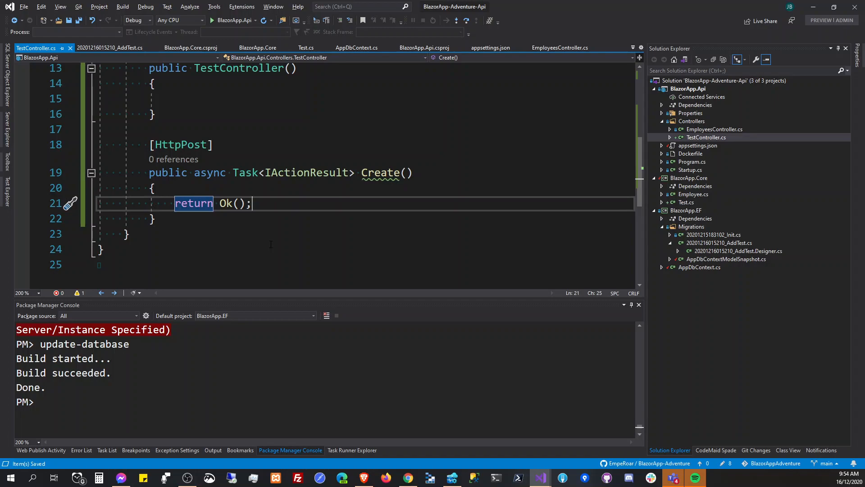
scroll(up, 3)
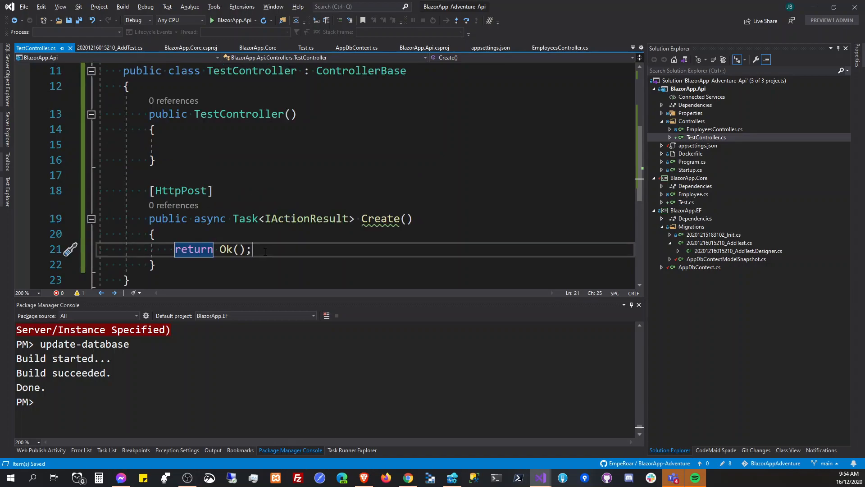
scroll(down, 3)
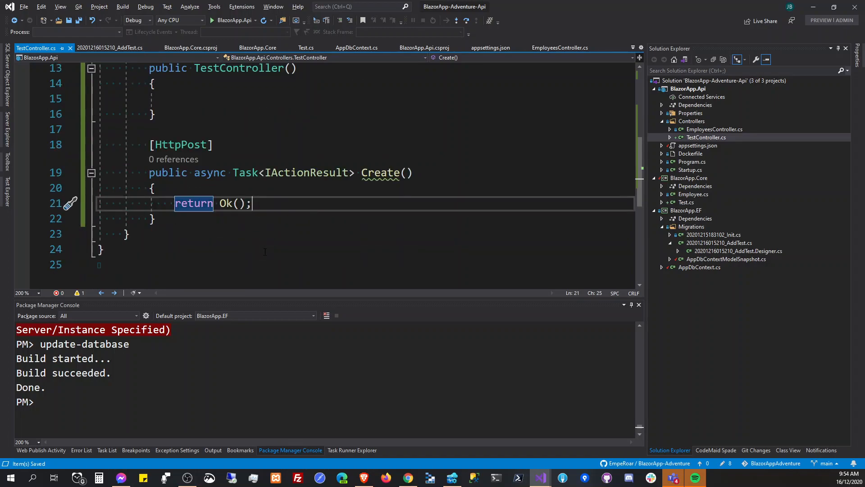
scroll(up, 3)
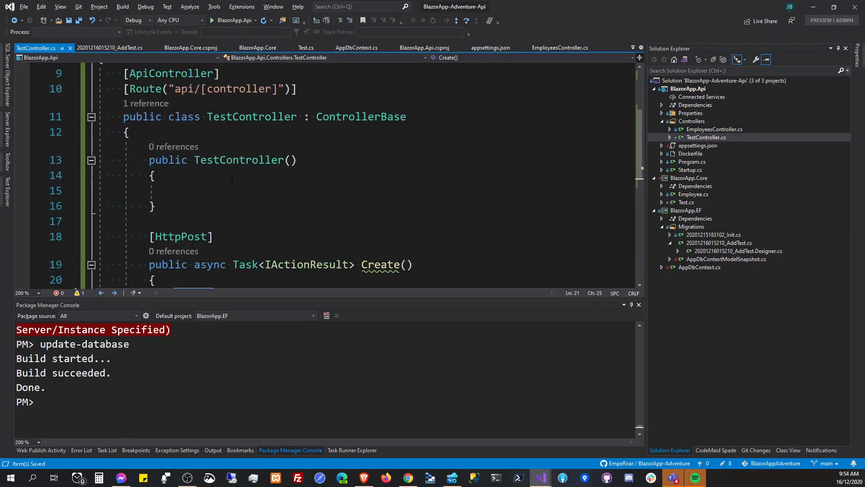
text(App)
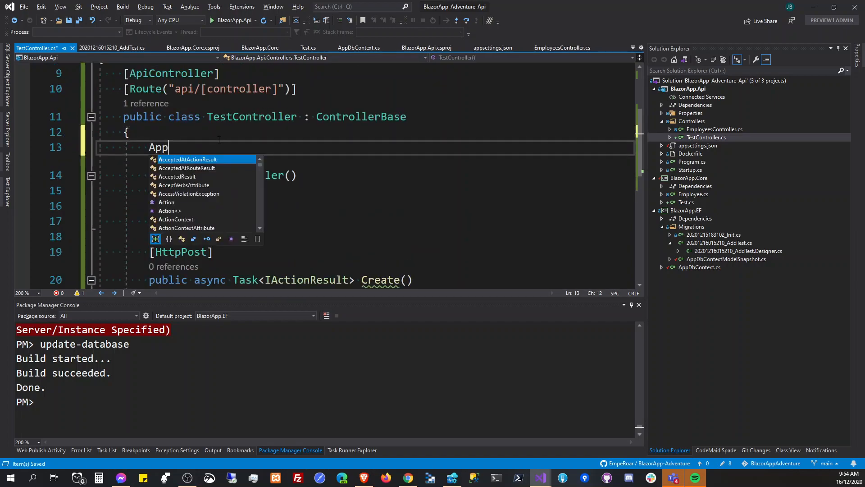
Declare an AppDbContext _ctx field and an AppDbContext ctx constructor parameter
text(DbContext)
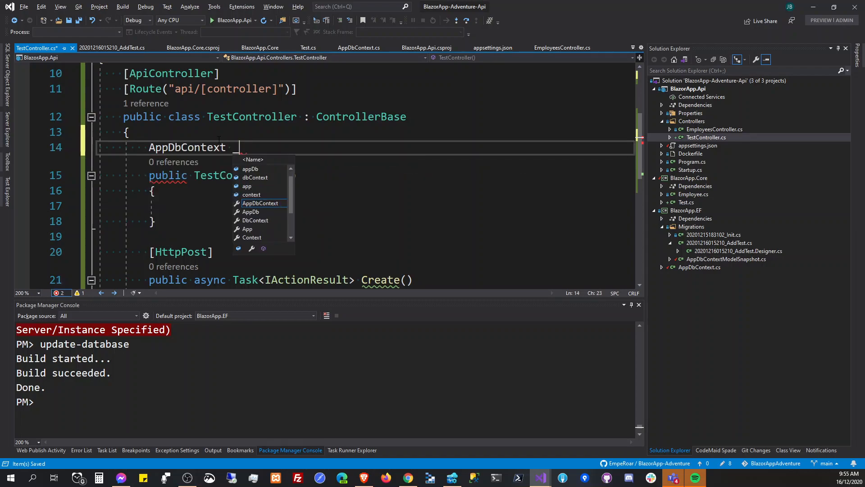
text(_ctx;)
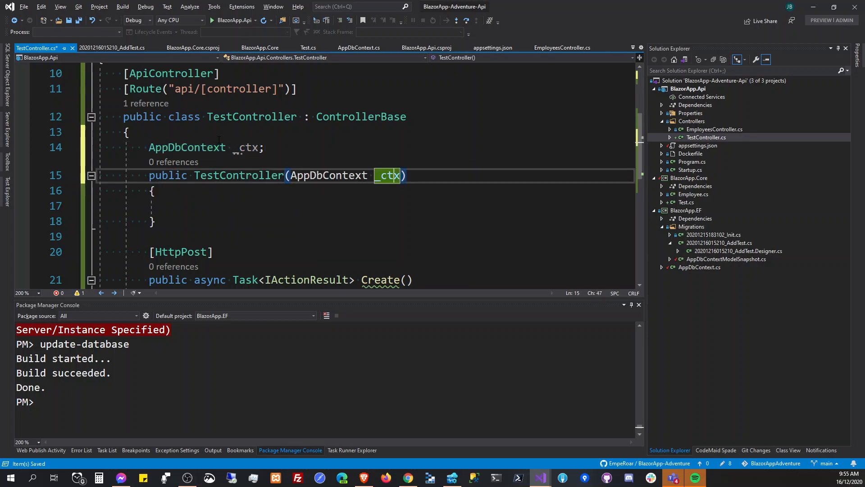
click(174, 205)
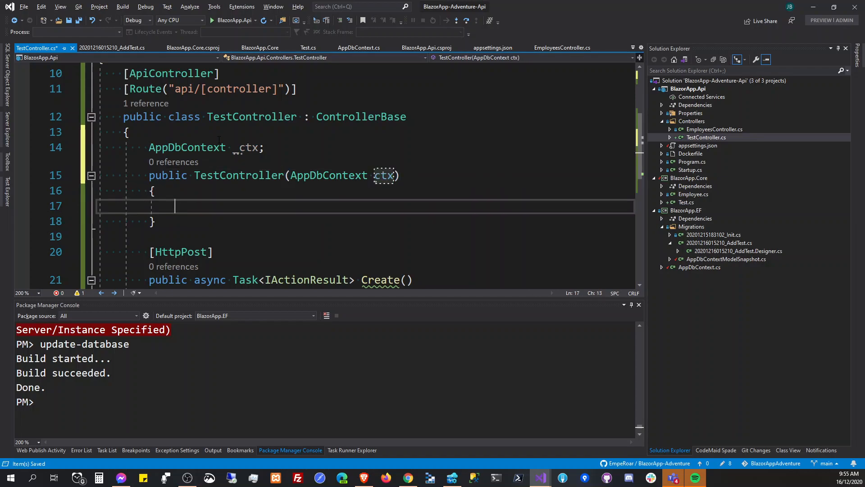
Assign _ctx = ctx in the constructor and await _ctx.Test.AddAsync() in Create
text(_ctx = ctx;)
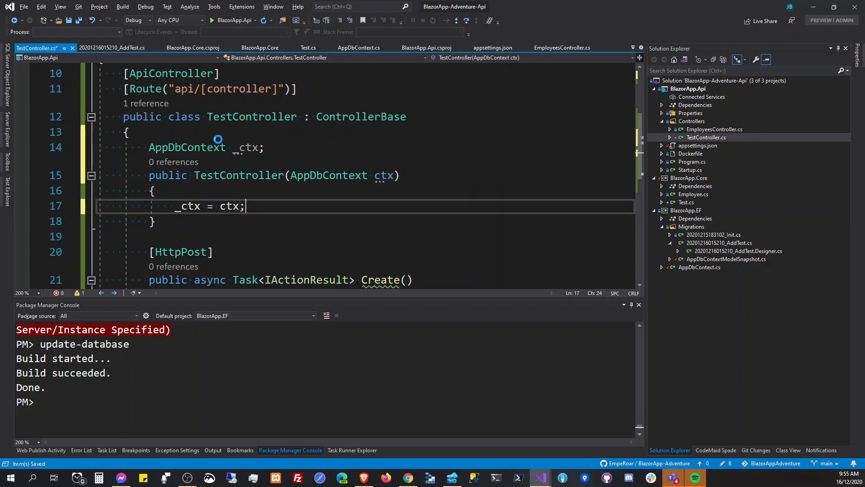
double_click(188, 206)
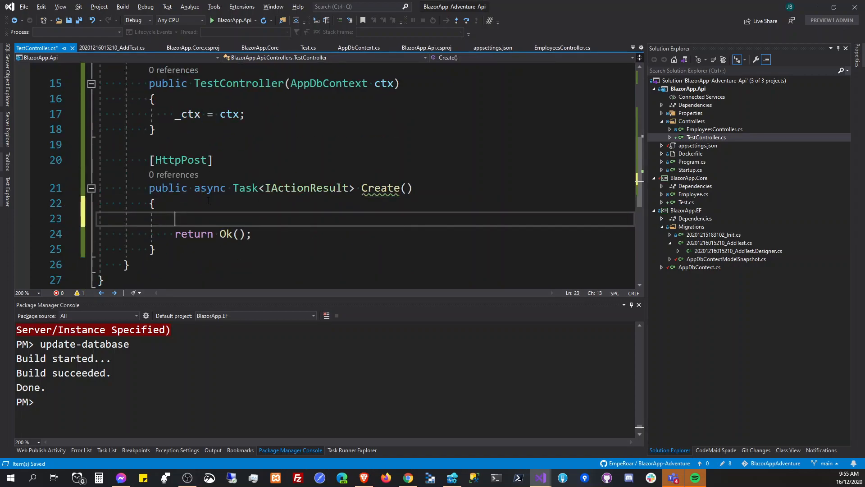
text(_ctx.)
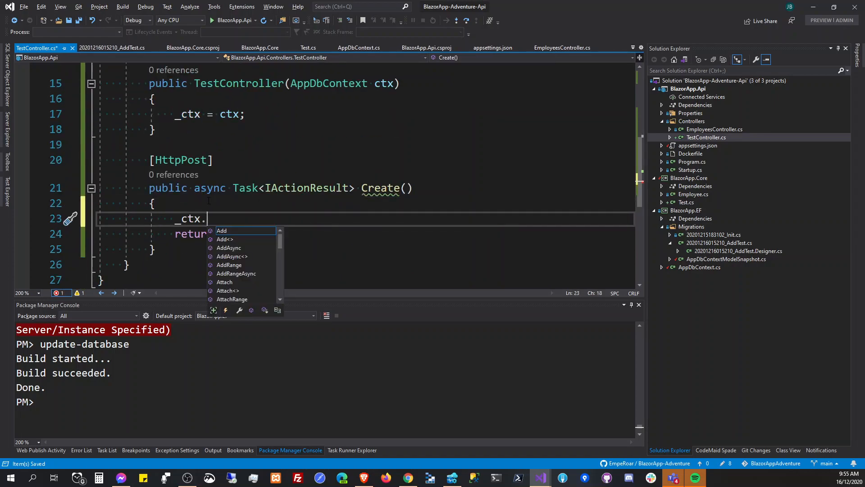
text(Test.AddAsync();)
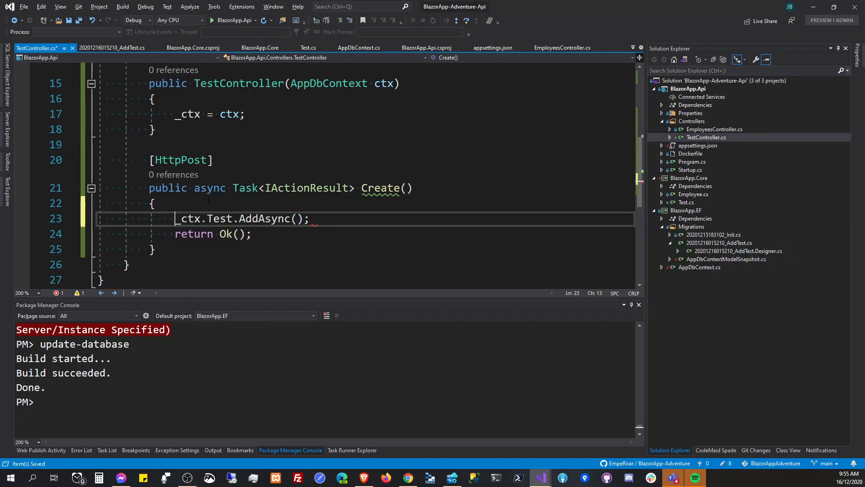
text(await)
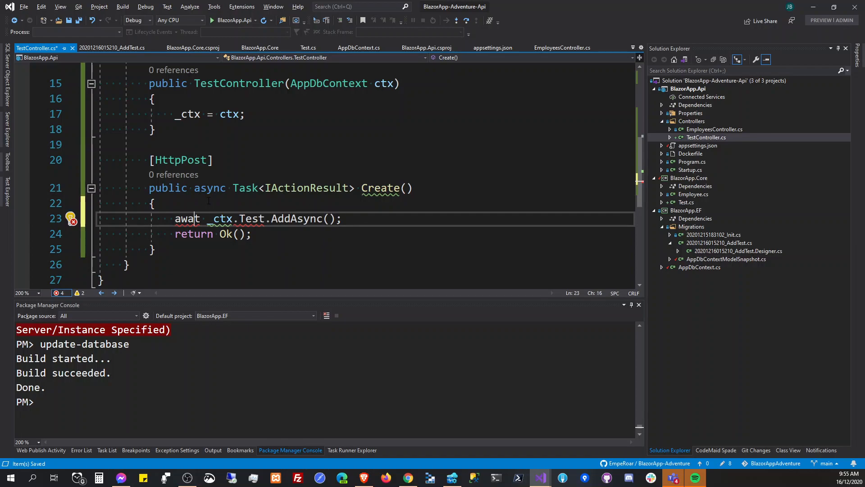
Await _ctx.SaveChangesAsync() before returning Ok()
text(await)
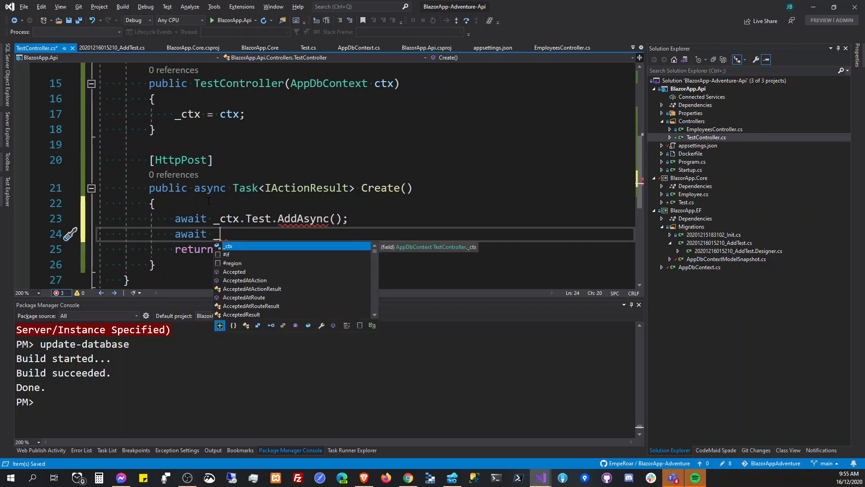
text(_ctx.SaveChangesAsync();)
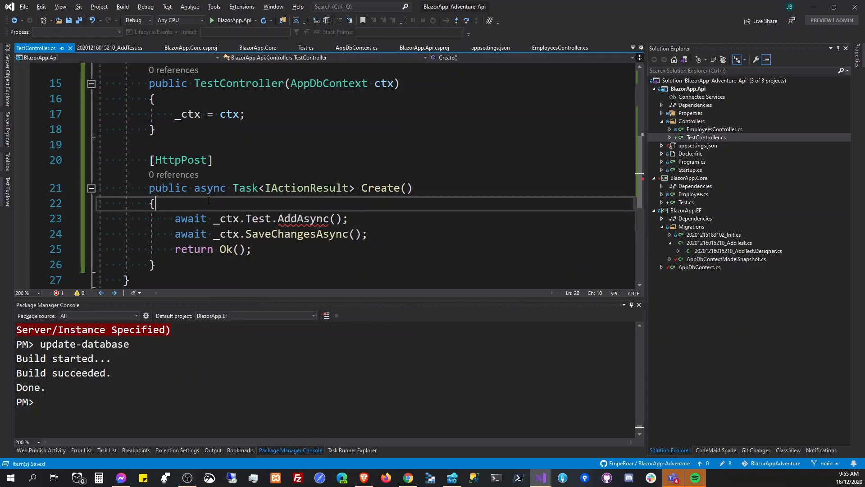
Create a new Test with Name "JBX" and an empty Value string
text(var test =)
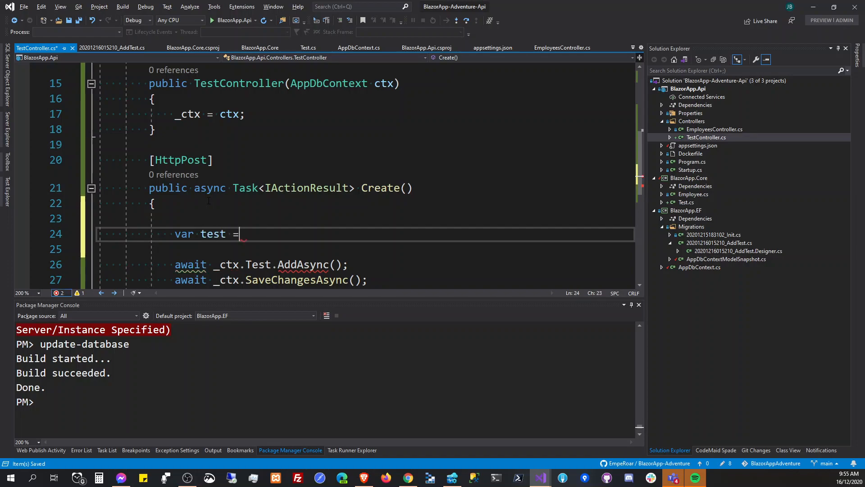
text(new T)
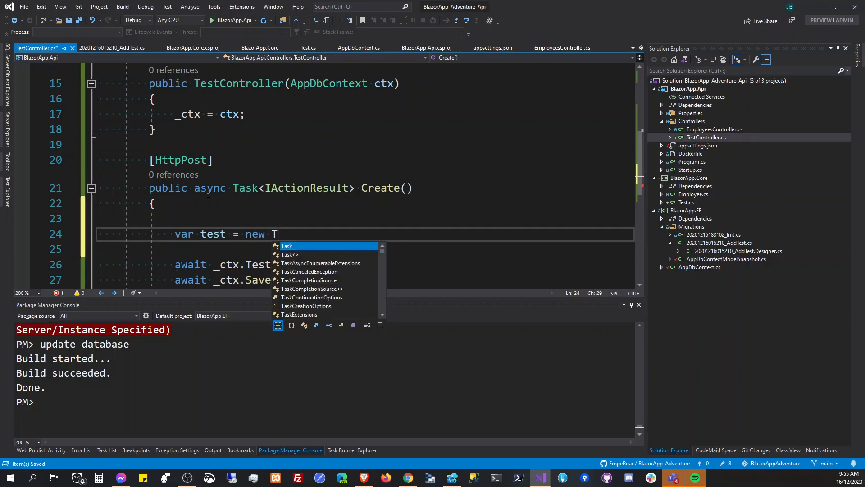
text(e)
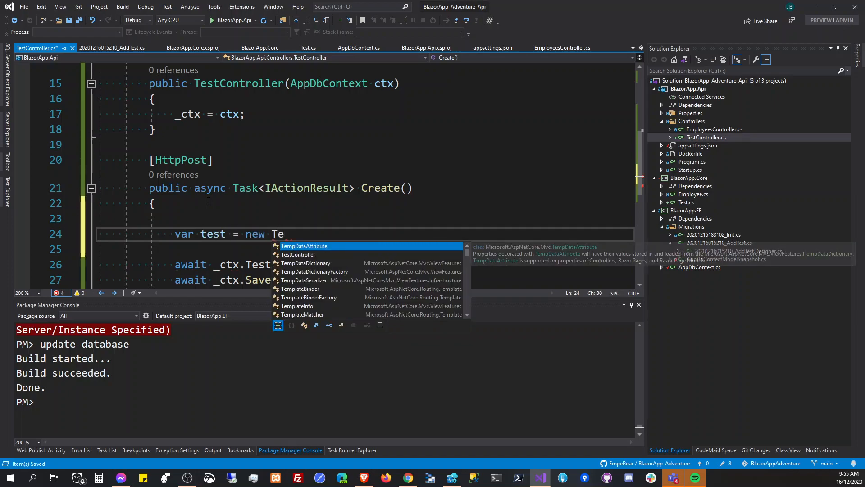
text(st)
click(366, 248)
text({)
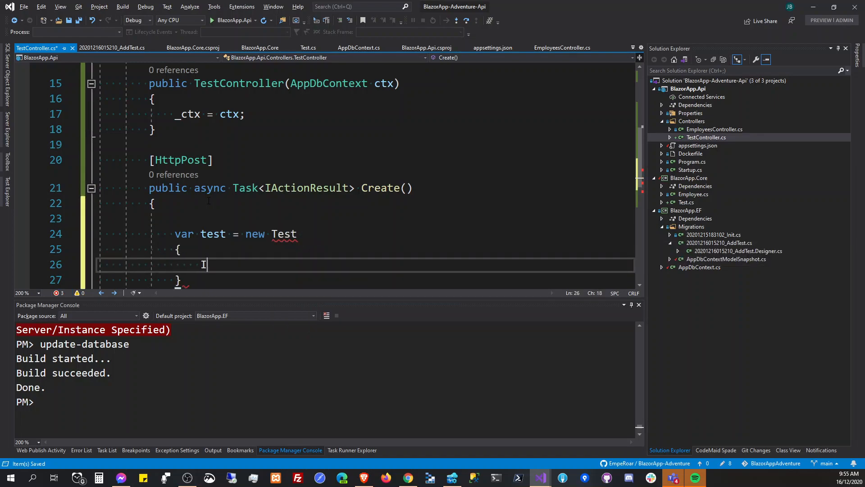
text(N)
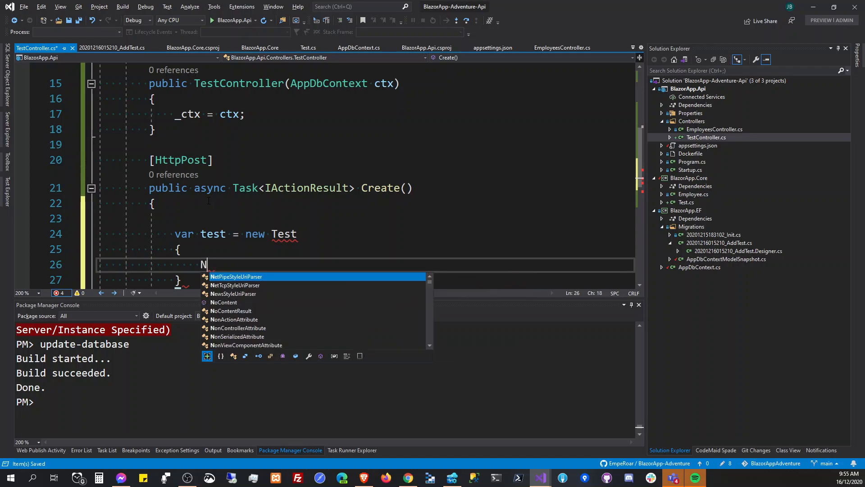
text(a)
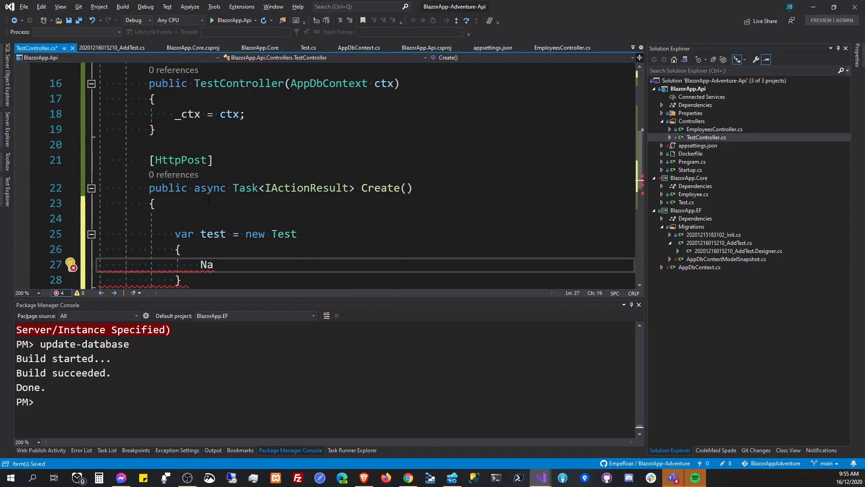
text(me)
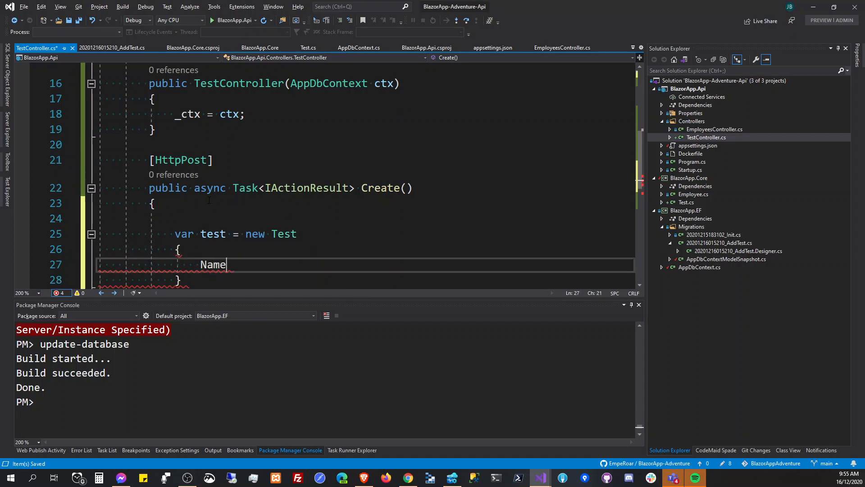
text(= "")
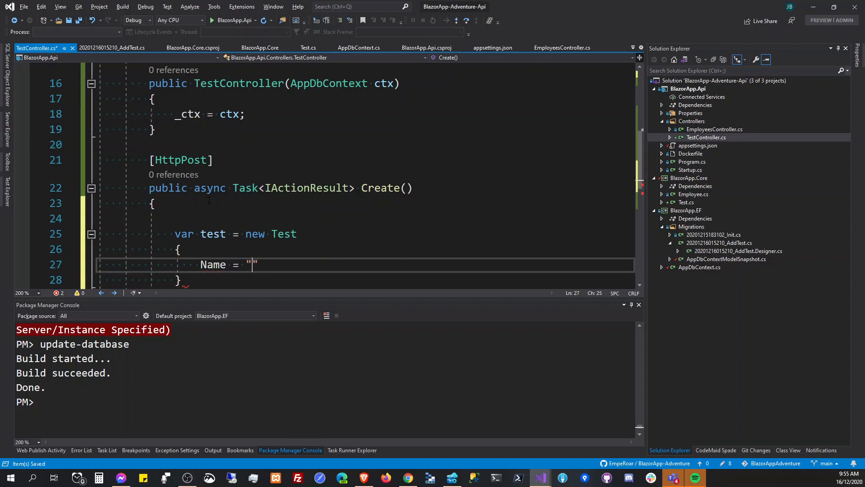
text(Julius)
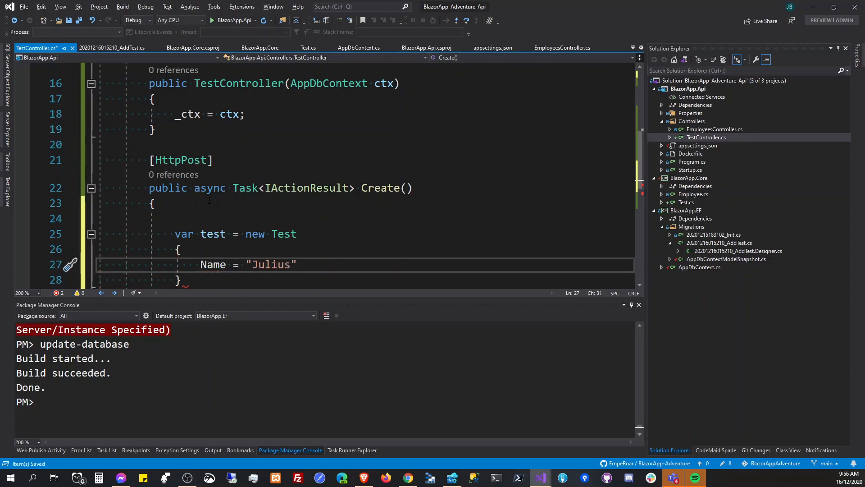
text(JBX)
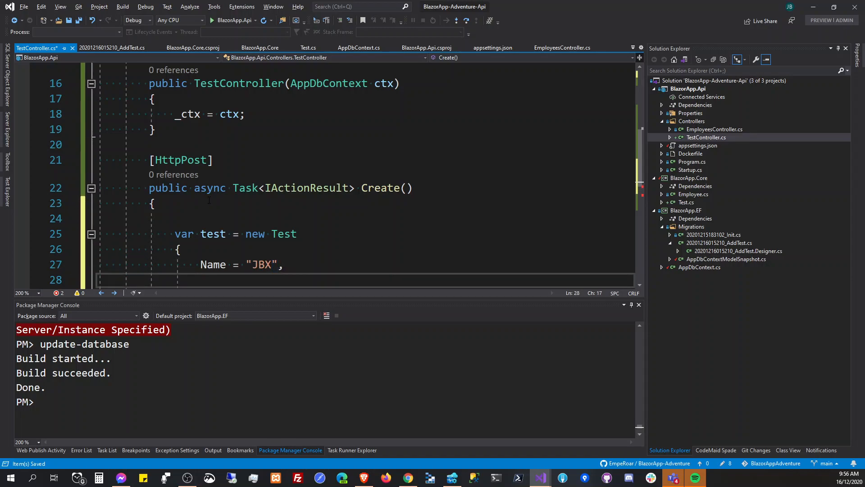
text(Value = ")
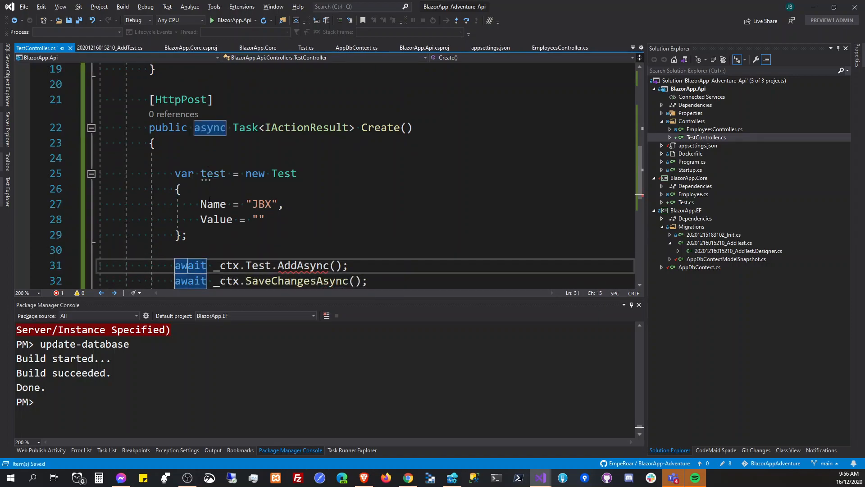
Pass the test object into _ctx.Test.AddAsync(test)
click(335, 265)
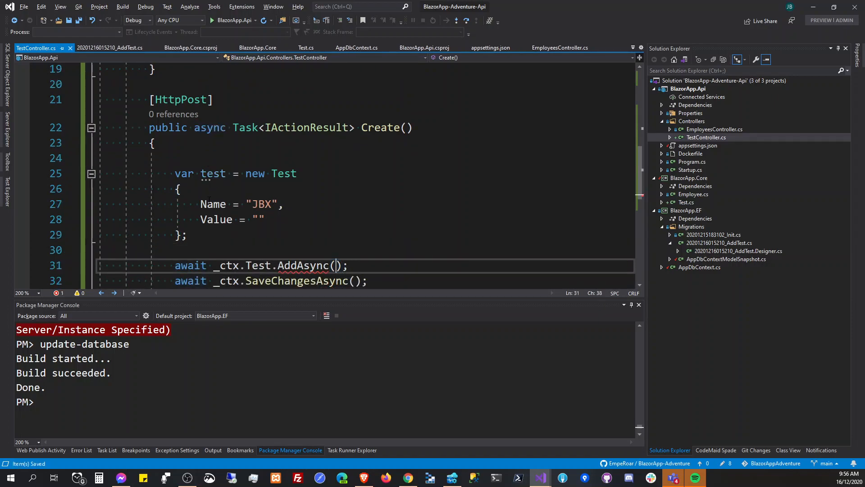
text(test)
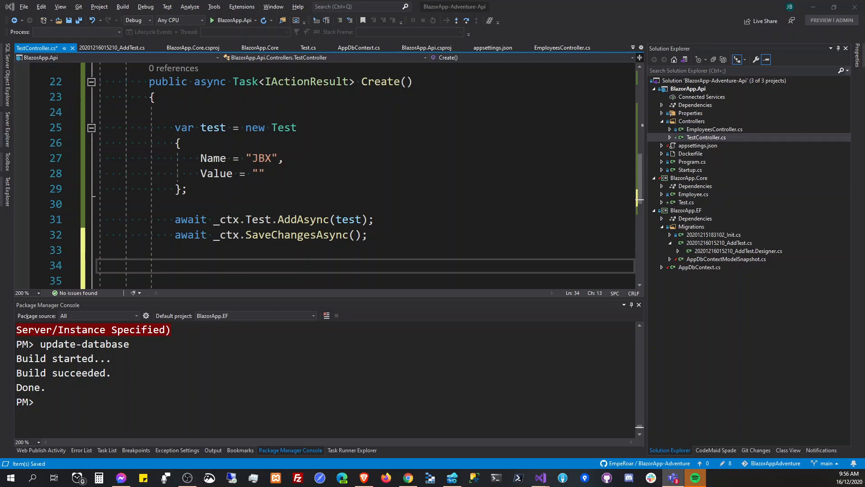
Declare var tz = "1966-04-19T16:00:00 Z" and assign test.Value = tz
text(var t)
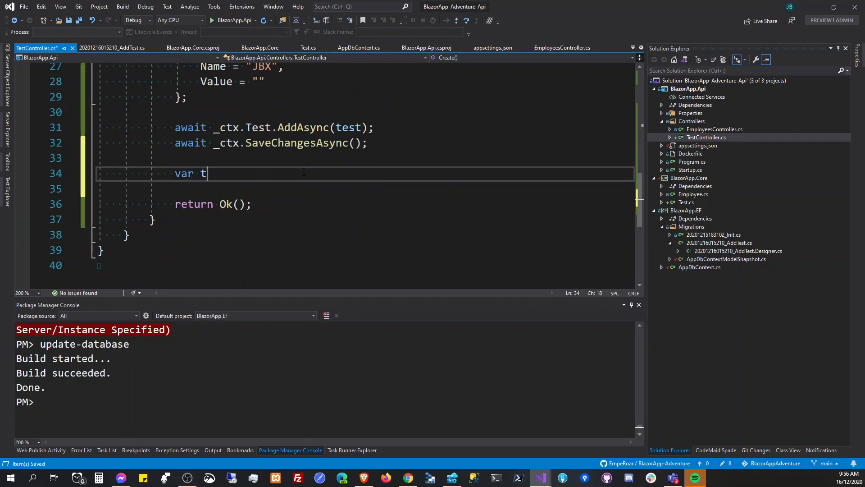
text(z = 1966-04-19T16:00:00 Z";)
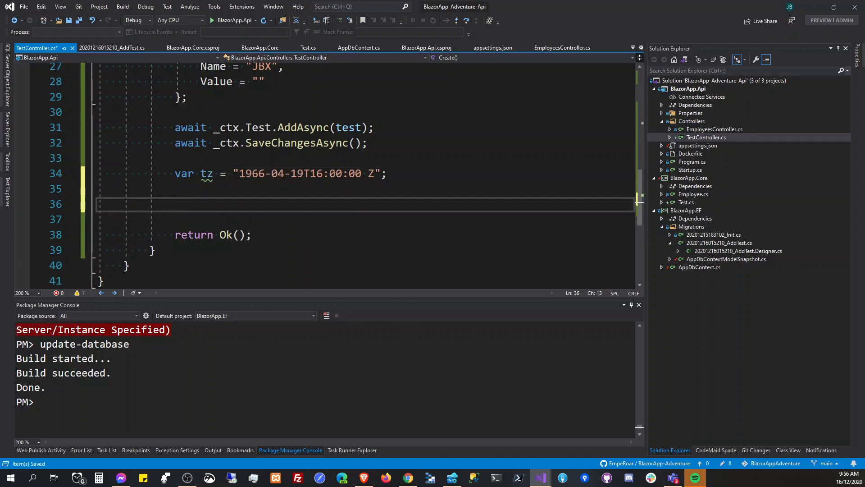
text(test/)
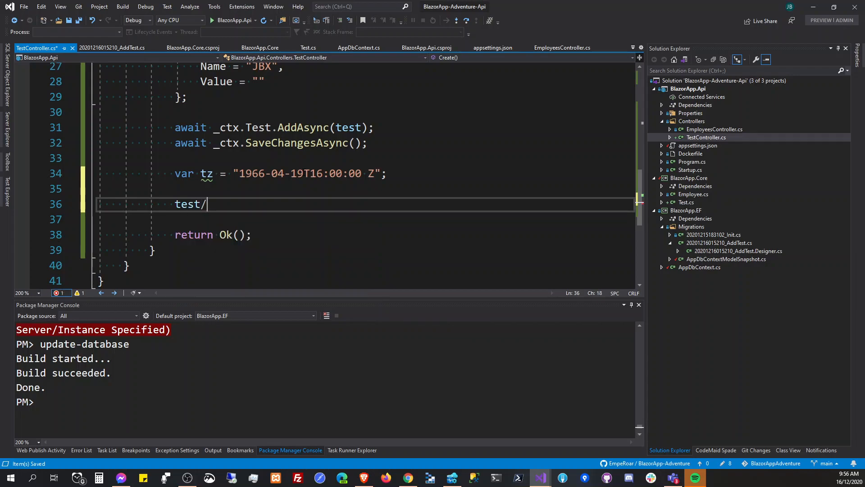
text(Value =)
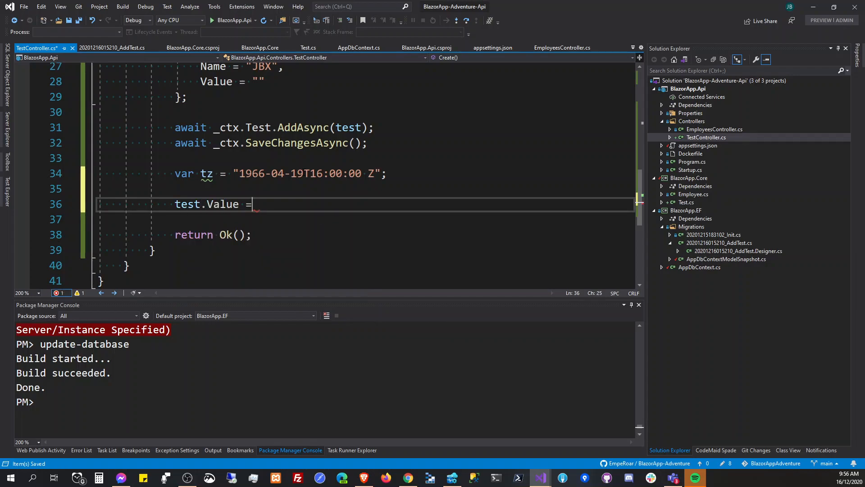
text(tz;)
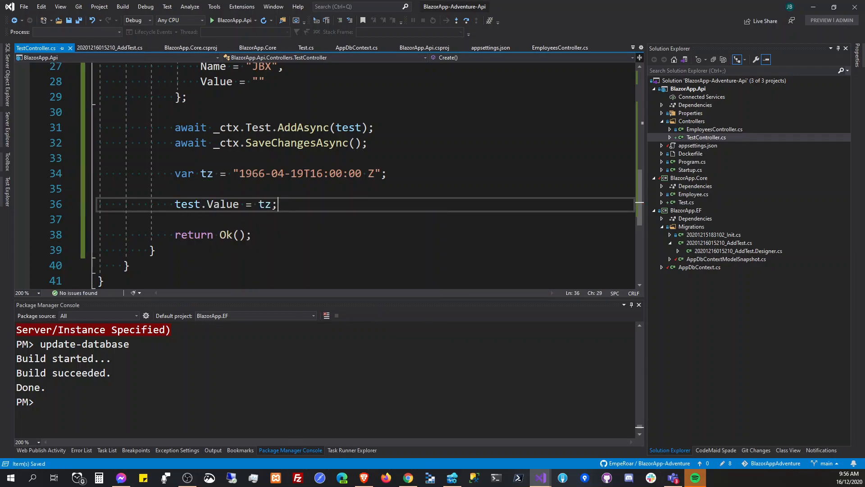
Return Ok(test) and add a // 1966-04-20 comment line
click(238, 234)
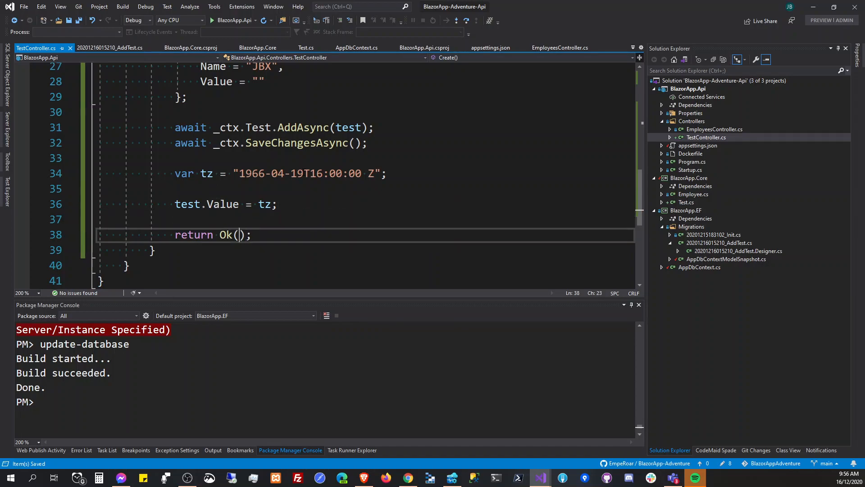
text(test)
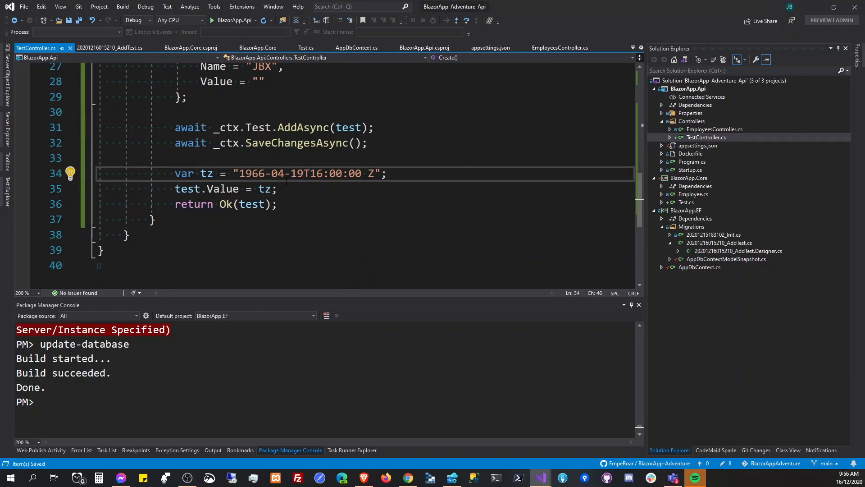
mouse_move(254, 189)
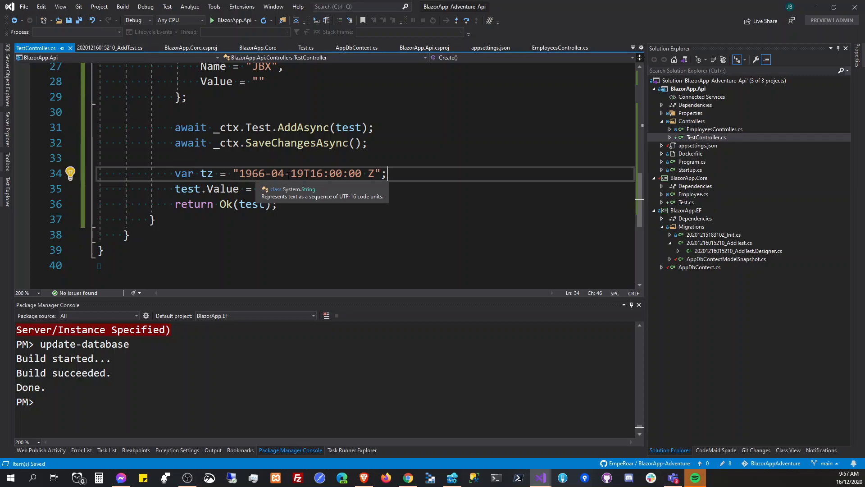
text(tz;)
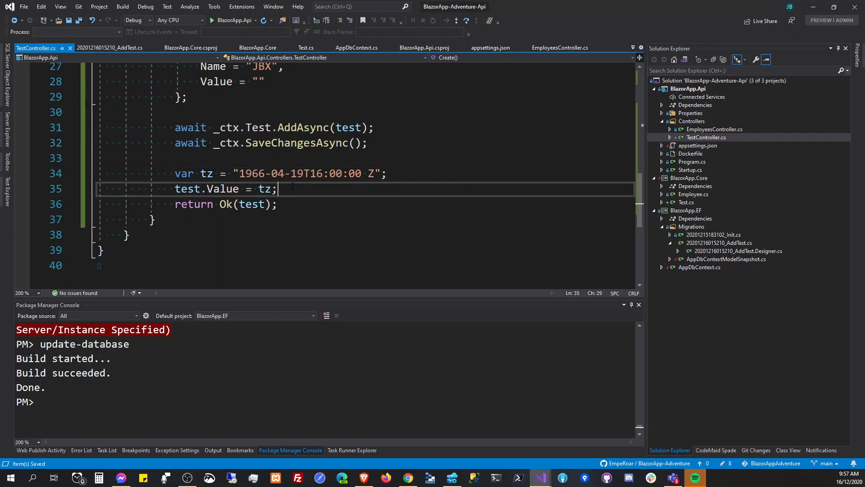
text(//)
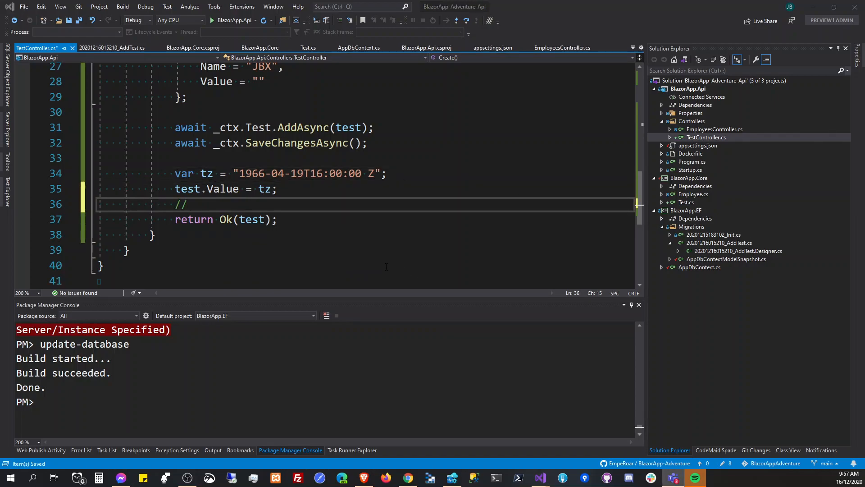
text(1966-04-20)
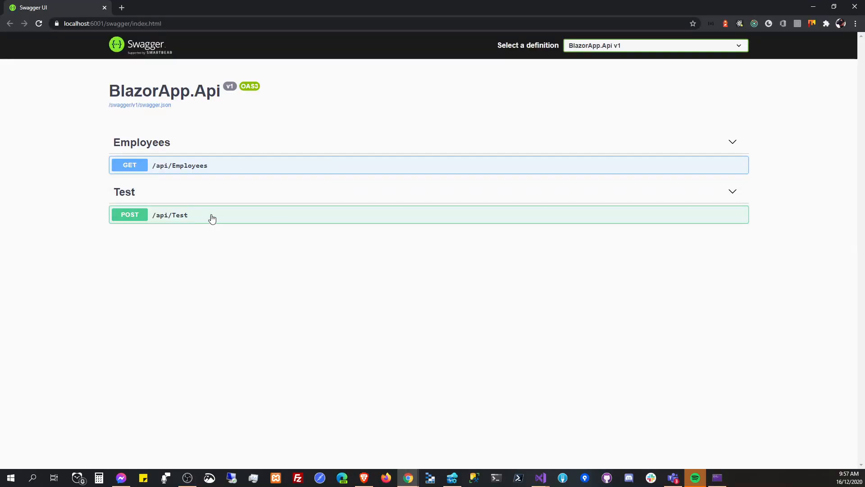
Execute the POST /api/Test request in Swagger UI and read the 200 response
click(429, 285)
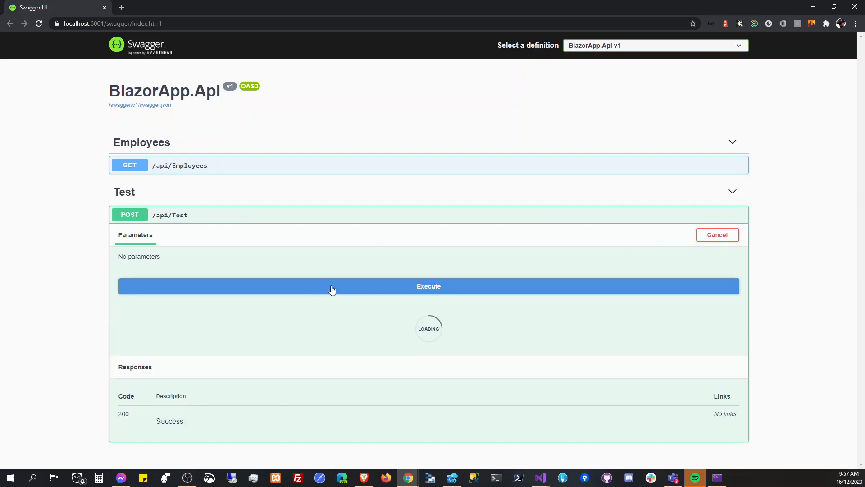
mouse_move(379, 351)
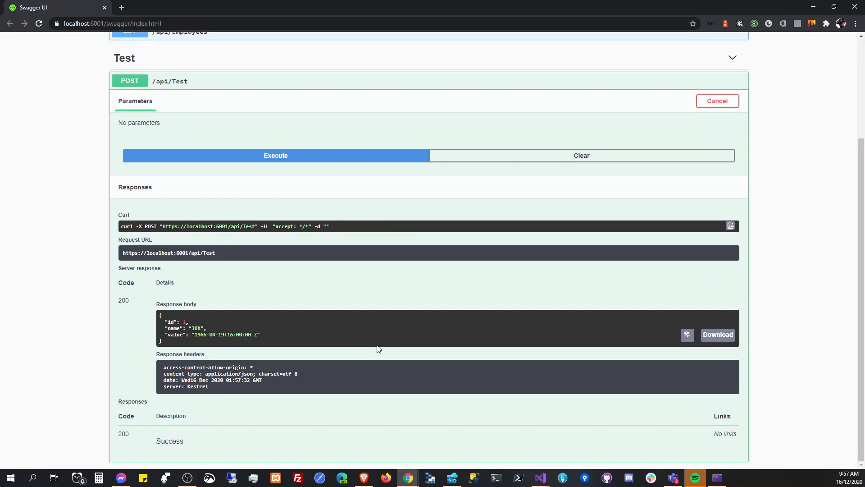
mouse_move(194, 350)
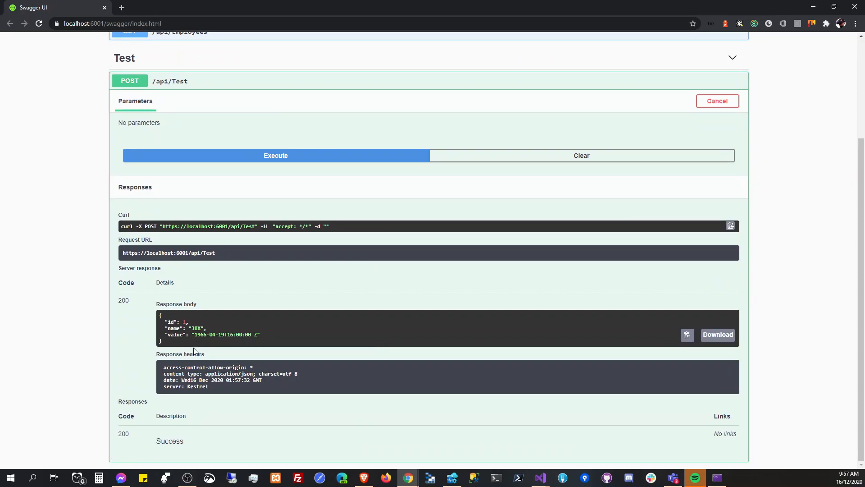
mouse_move(230, 348)
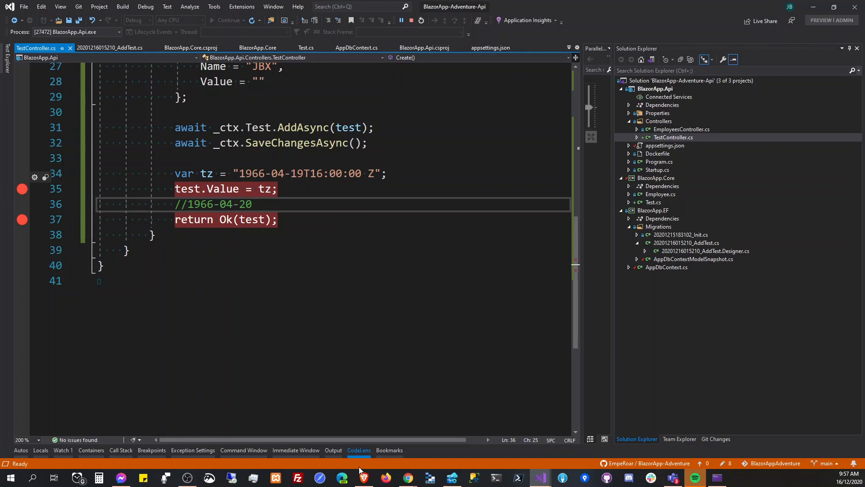
Hit the breakpoint on the Value assignment, inspect tz, then continue execution
click(343, 478)
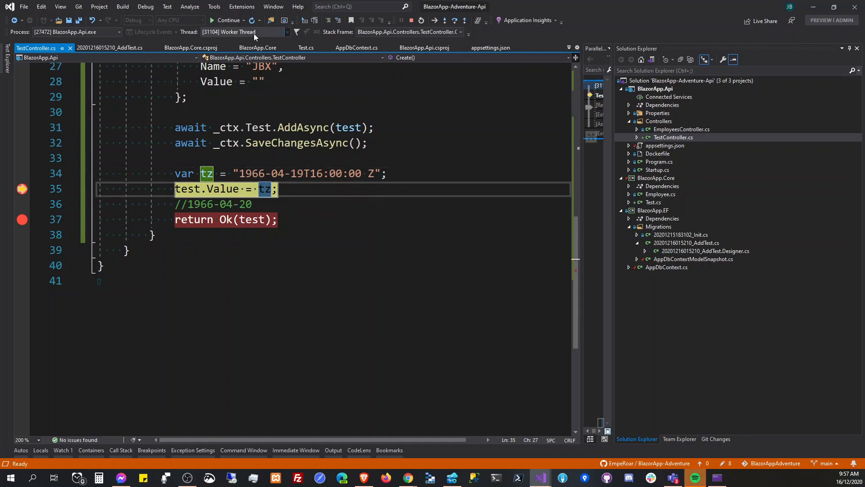
click(226, 20)
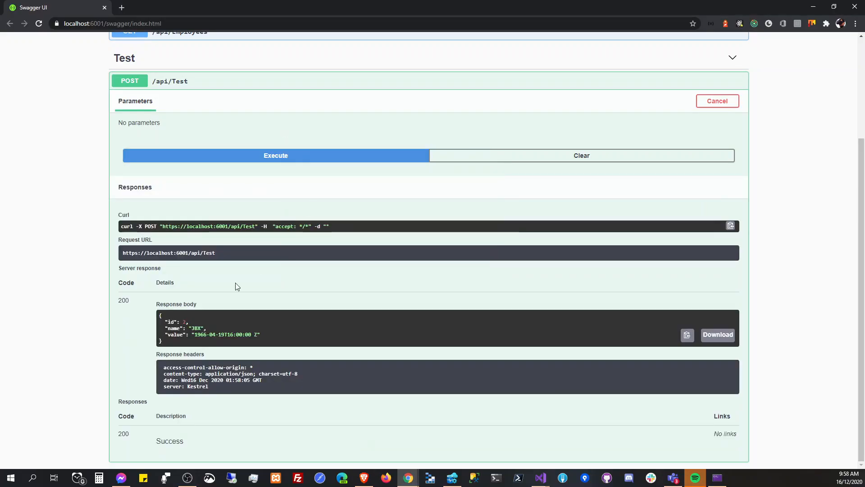
mouse_move(645, 410)
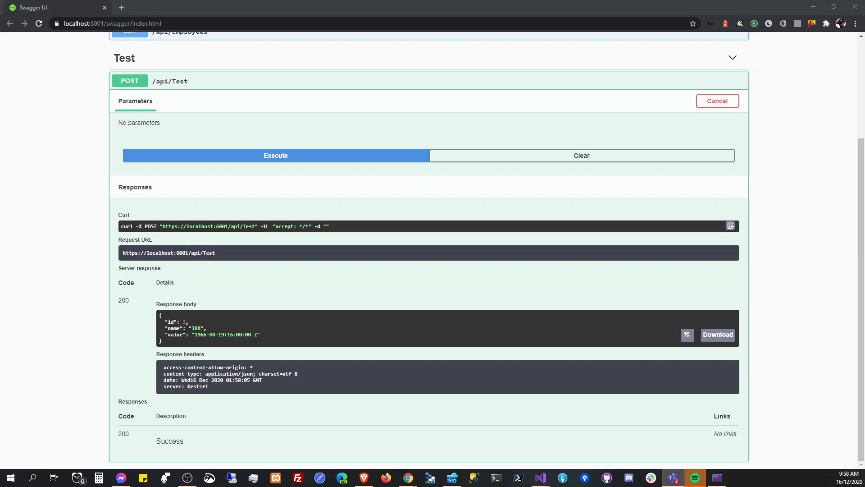
mouse_move(194, 454)
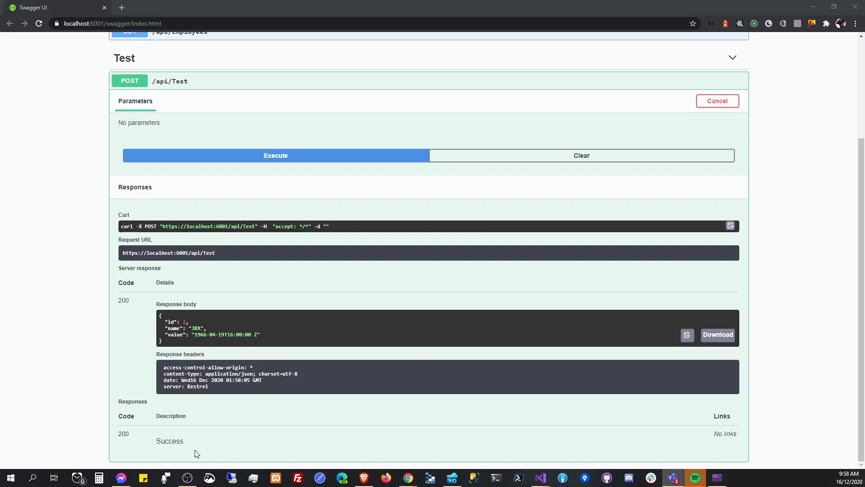